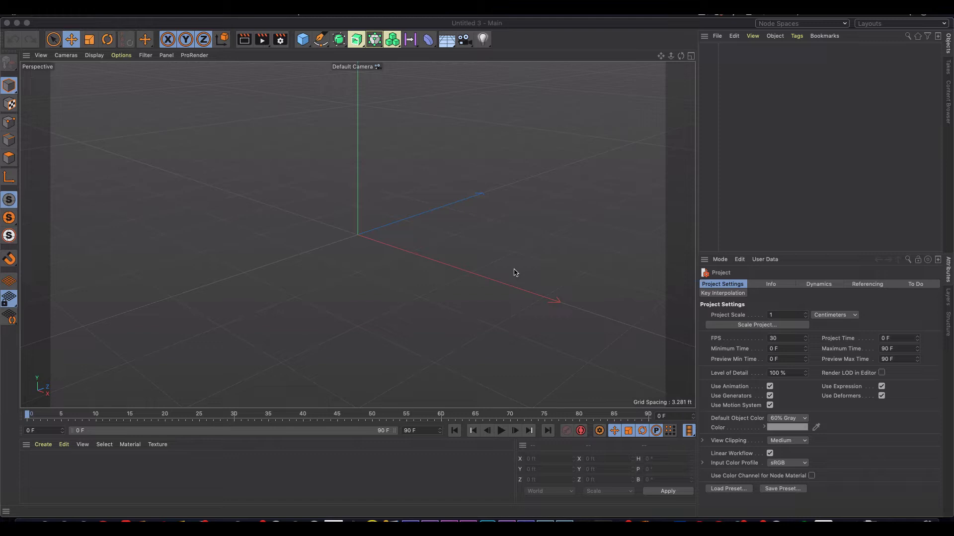
pyautogui.moveTo(542, 265)
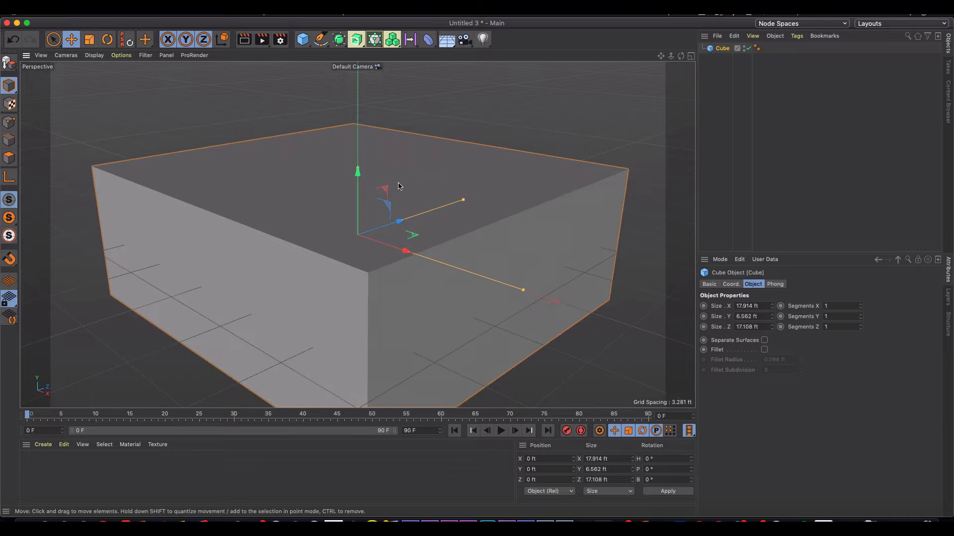
# Resize the cube to about 20.3 × 10.09 × 20.59 ft and raise it about 4.5 ft
pyautogui.moveTo(358, 172); pyautogui.dragTo(357, 154)
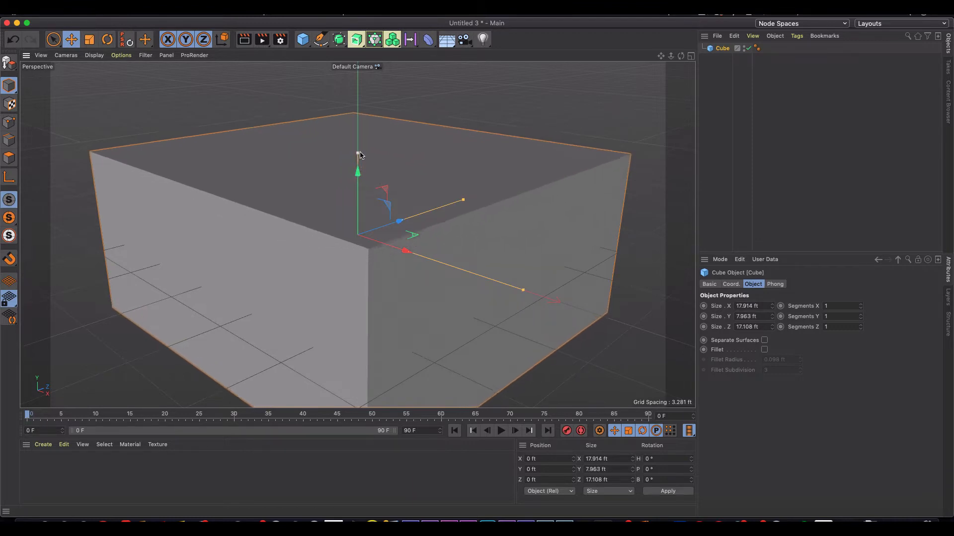
pyautogui.moveTo(356, 155); pyautogui.dragTo(356, 131)
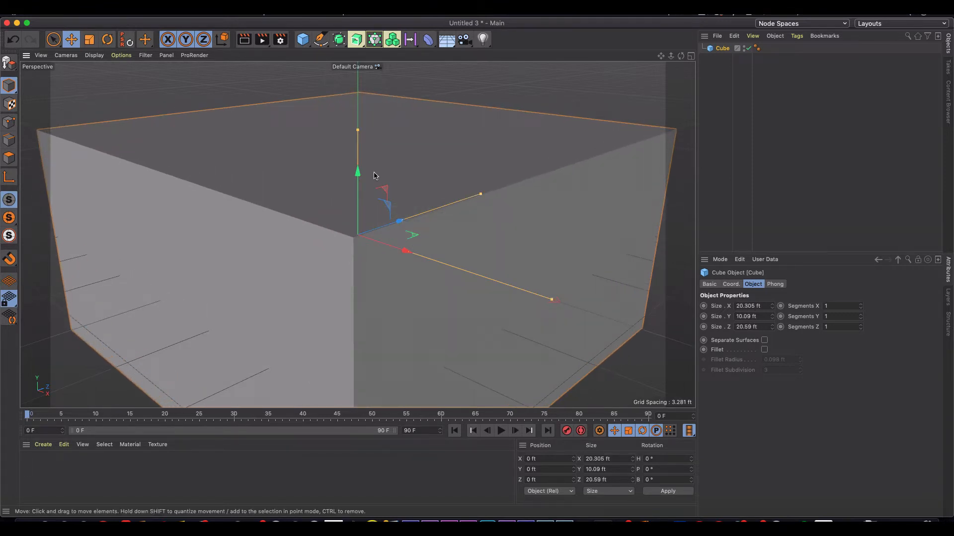
pyautogui.moveTo(357, 173); pyautogui.dragTo(344, 80)
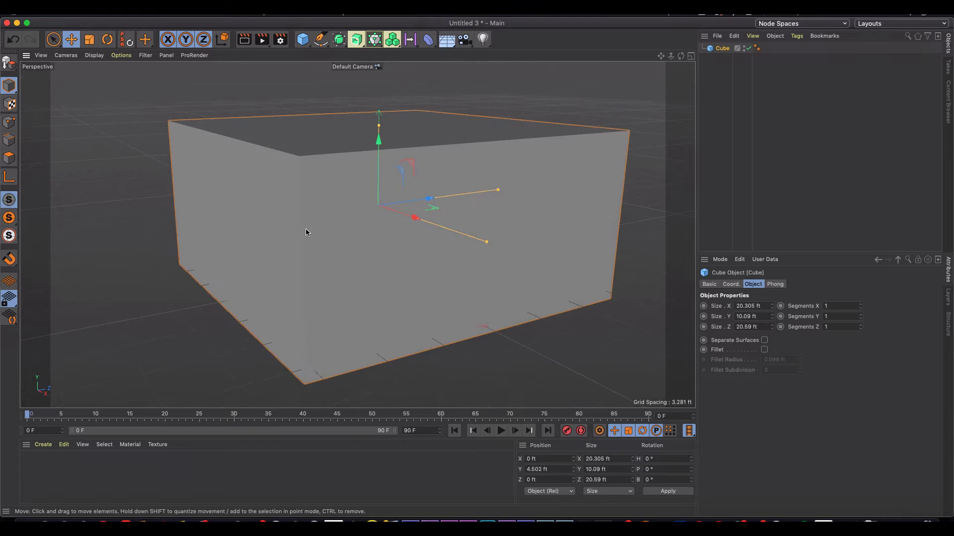
pyautogui.moveTo(311, 238)
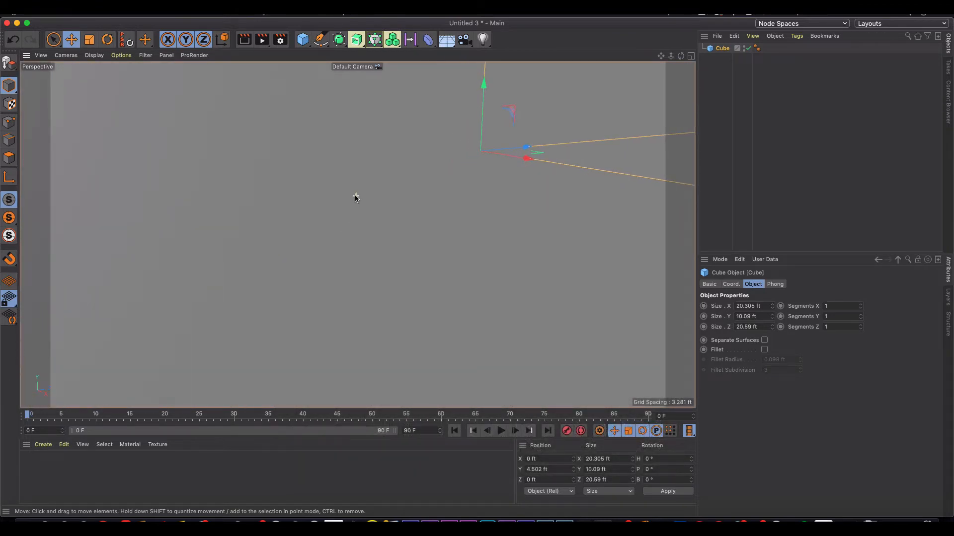
# Nudge the box up to about 4.9 ft high before making it editable
pyautogui.moveTo(355, 199); pyautogui.dragTo(407, 169)
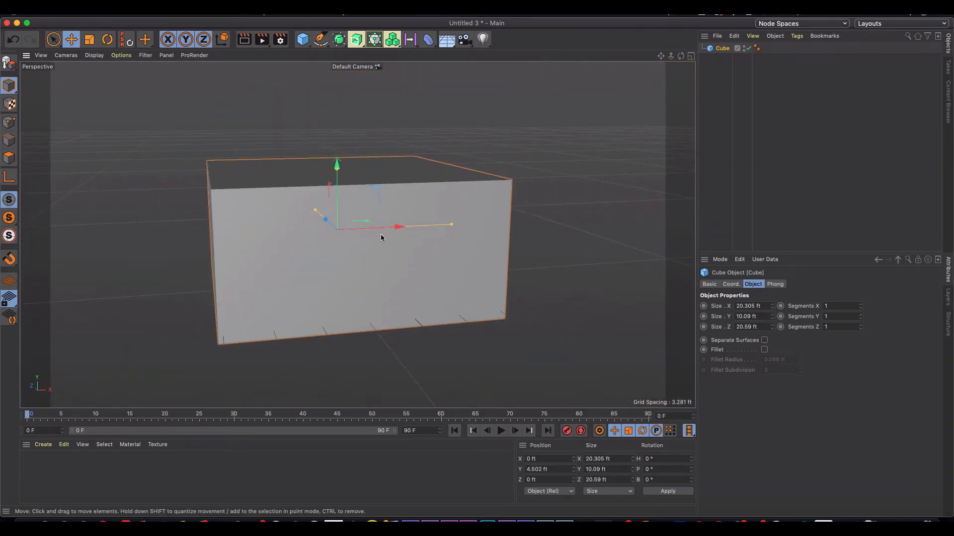
pyautogui.moveTo(336, 164)
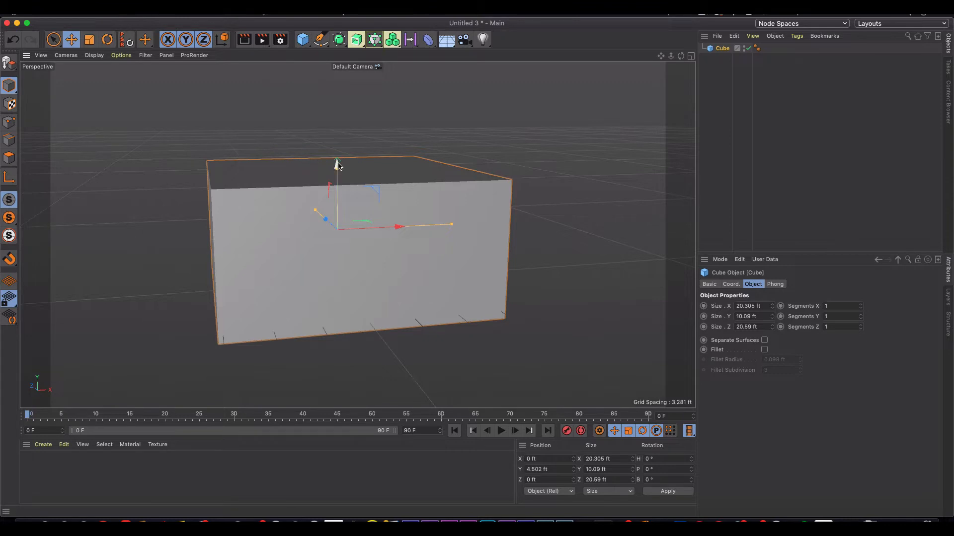
pyautogui.moveTo(337, 164); pyautogui.dragTo(336, 157)
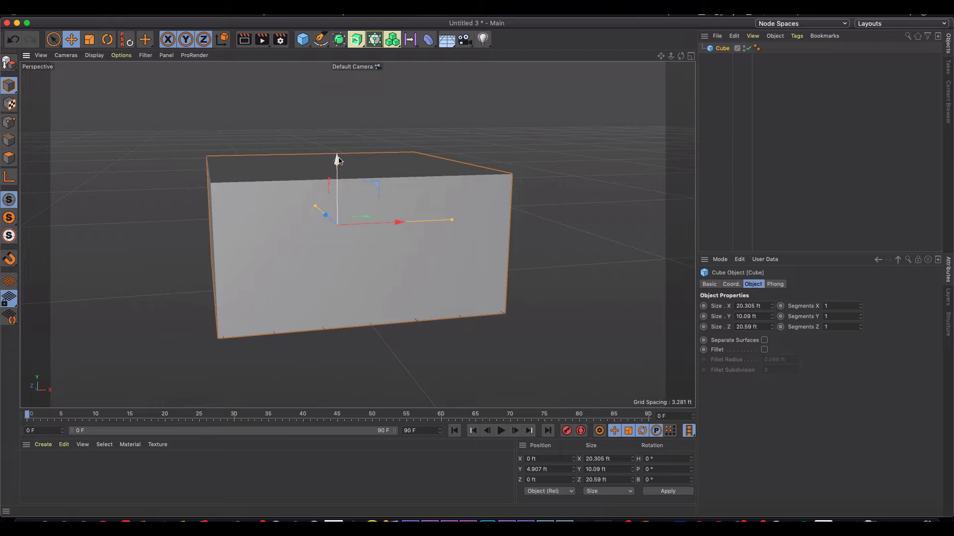
pyautogui.moveTo(743, 35)
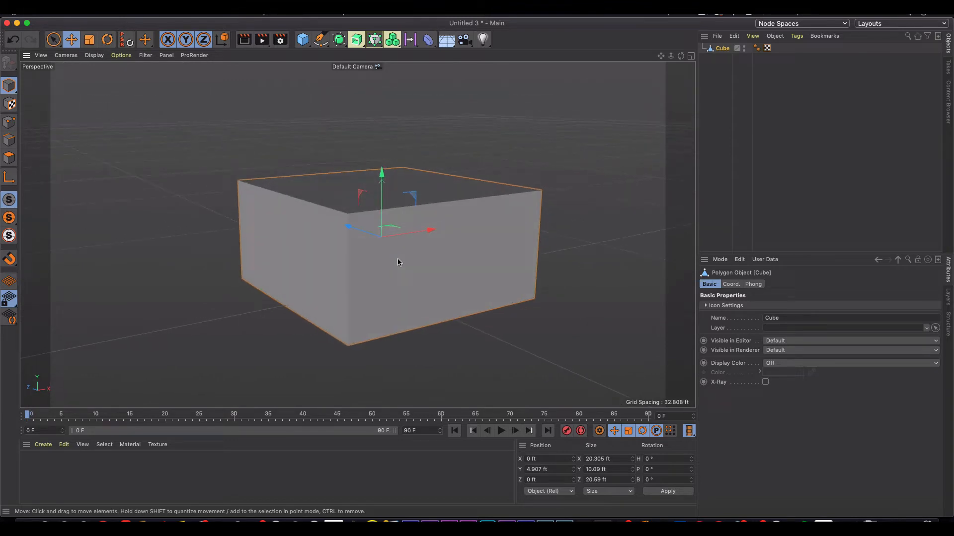
pyautogui.moveTo(407, 256)
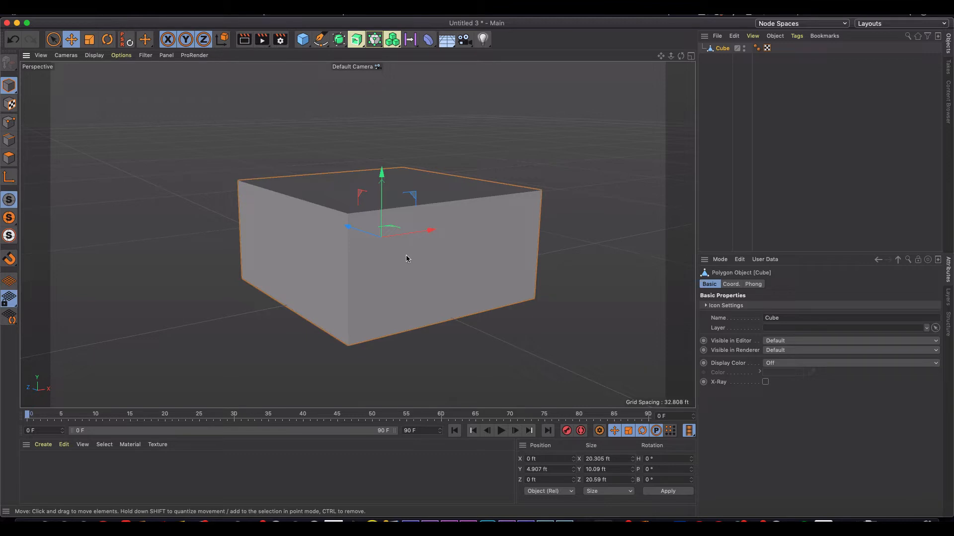
# Select all six polygons and extrude them -1.08 ft with Create Caps enabled
pyautogui.click(9, 156)
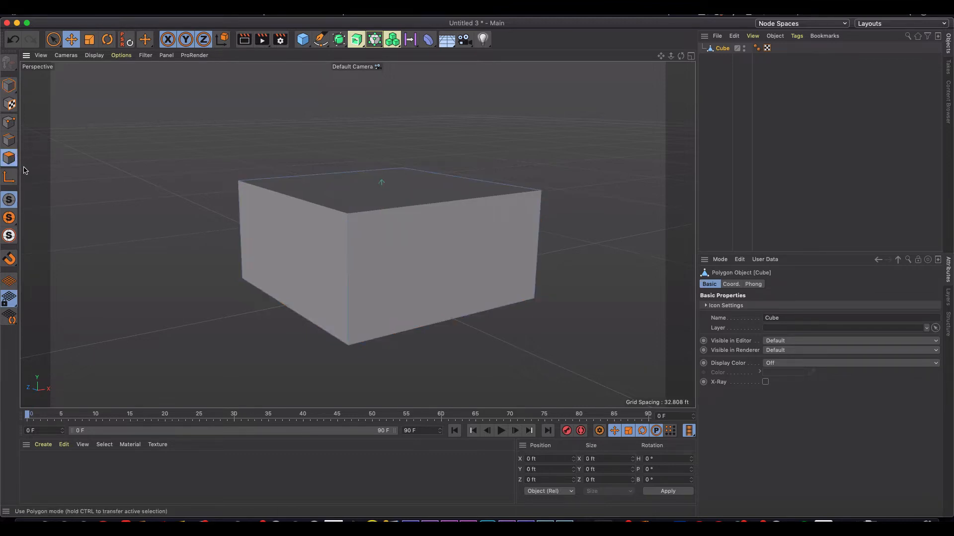
pyautogui.click(9, 177)
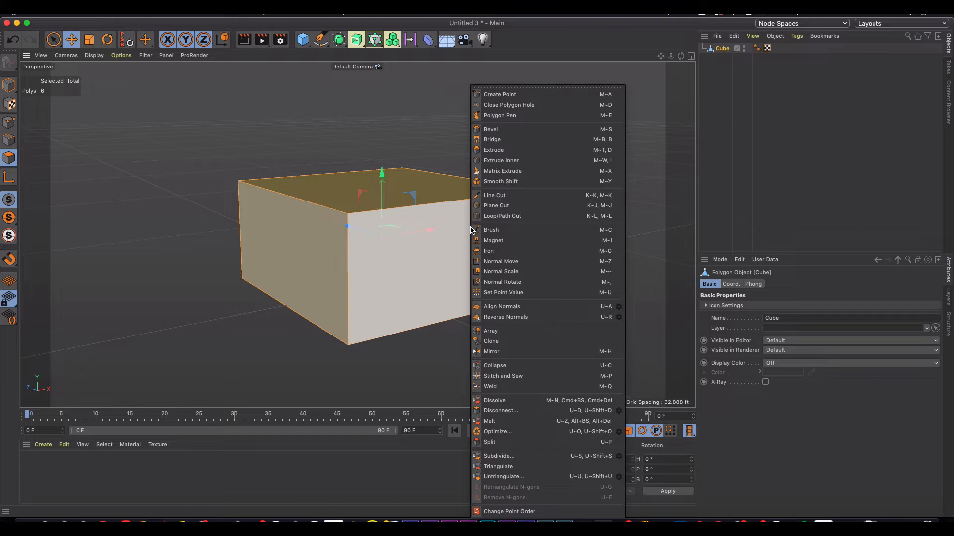
pyautogui.moveTo(494, 150)
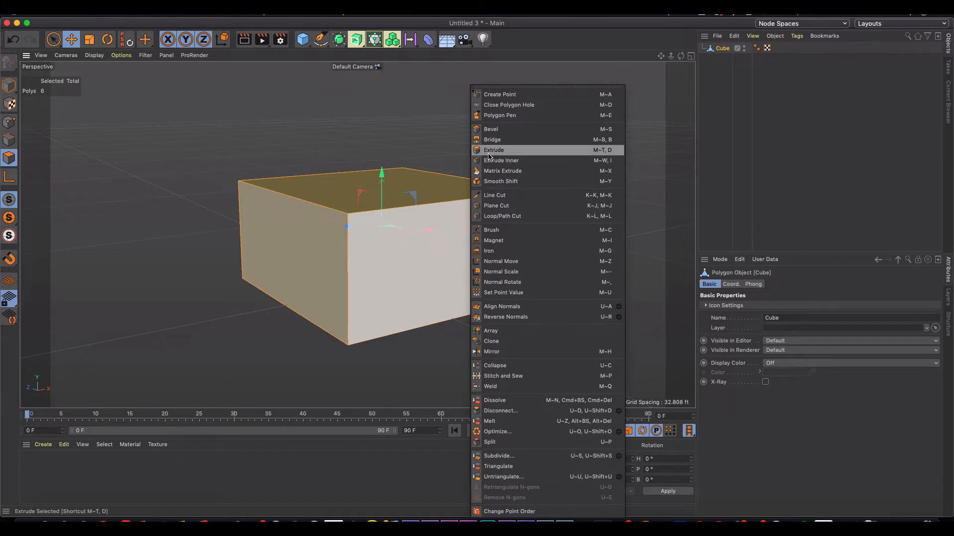
pyautogui.click(494, 150)
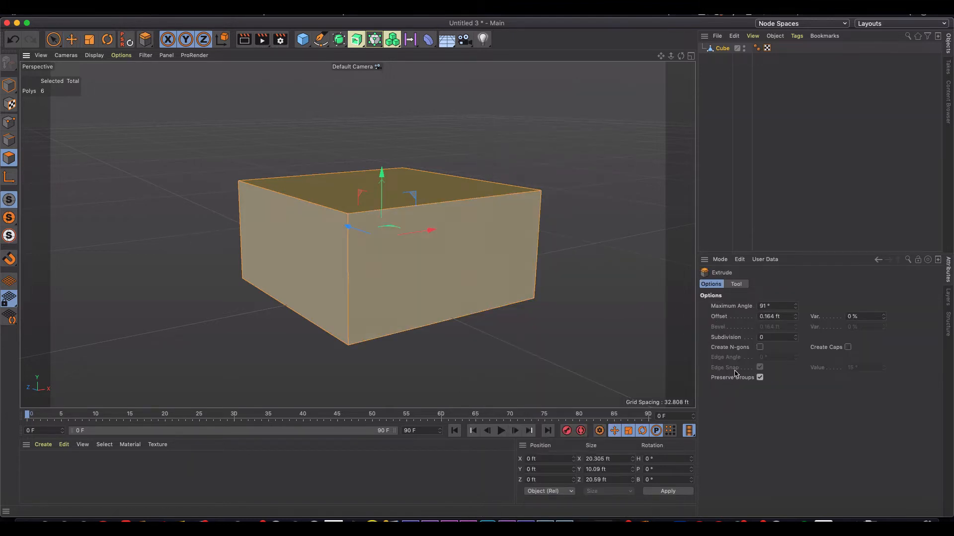
pyautogui.click(847, 347)
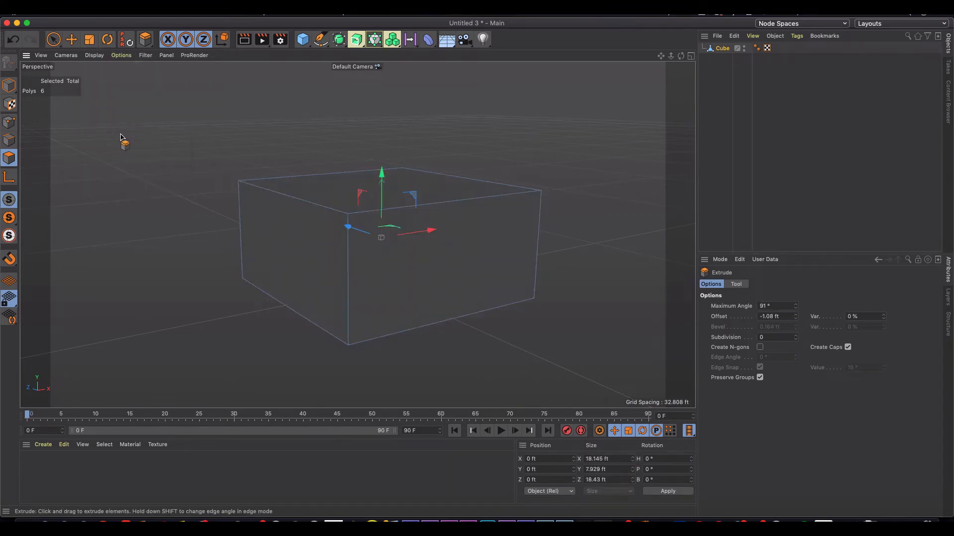
pyautogui.click(93, 55)
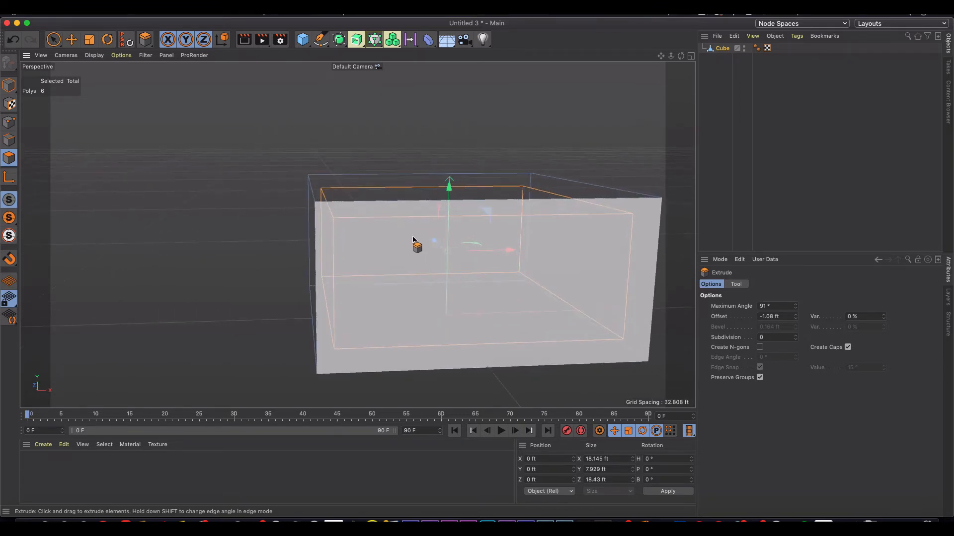
pyautogui.scroll(-3)
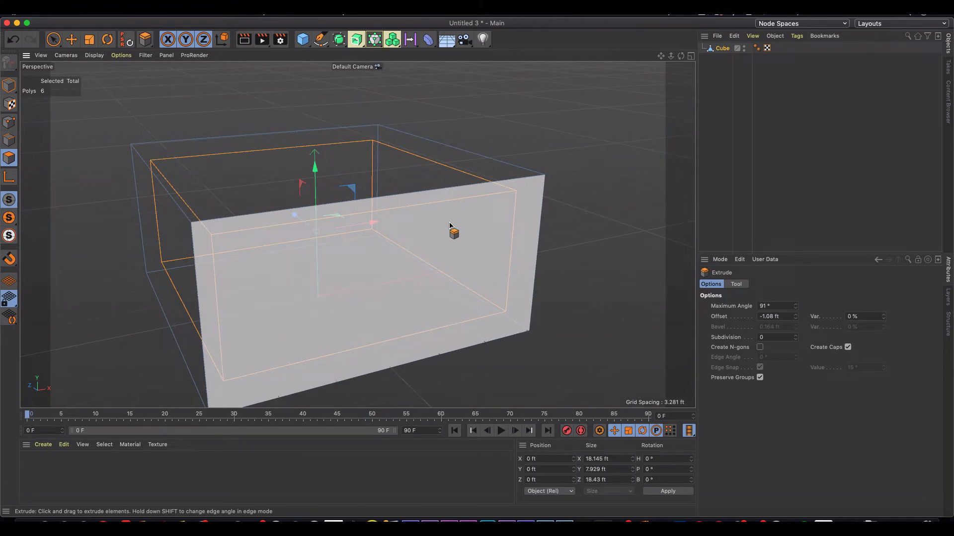
pyautogui.scroll(-3)
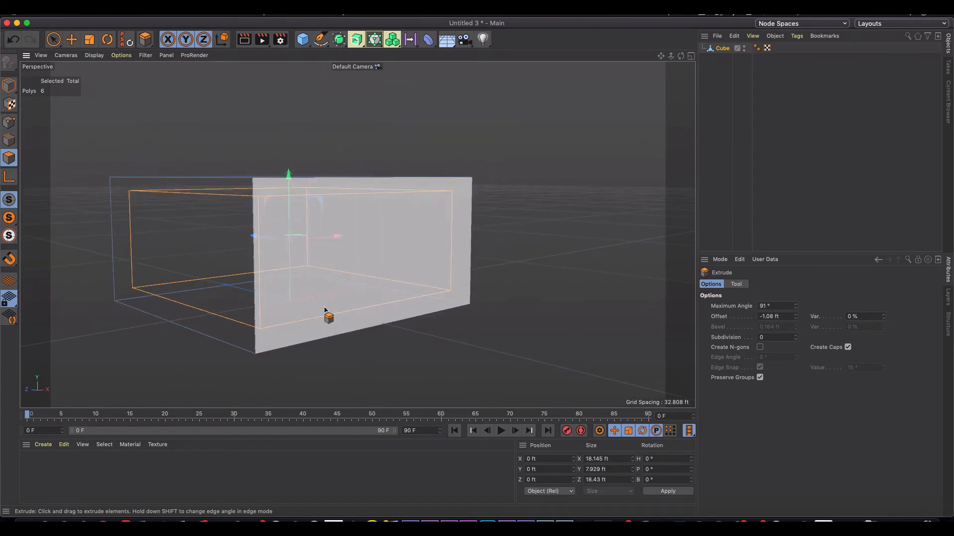
pyautogui.moveTo(336, 318)
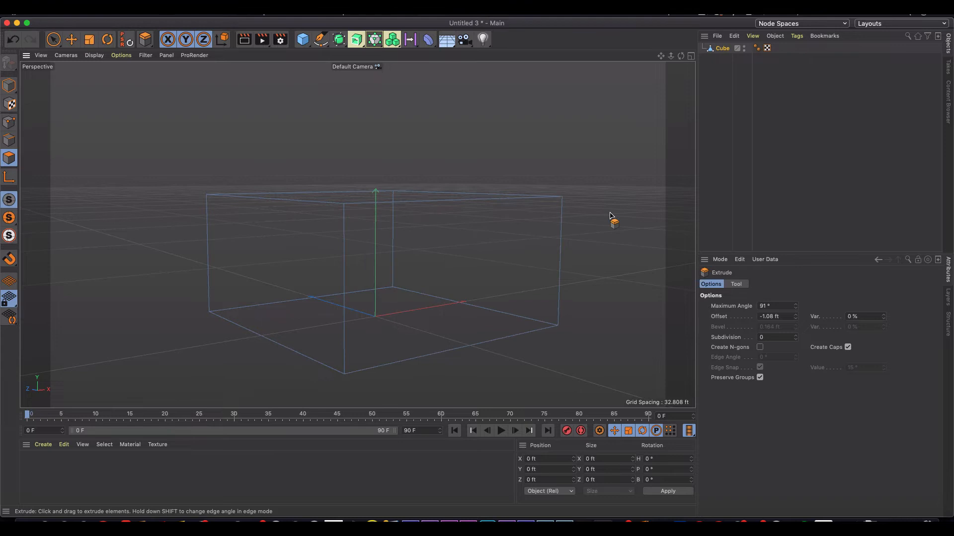
# Split off the box's top face and name the new object Ceiling
pyautogui.click(72, 39)
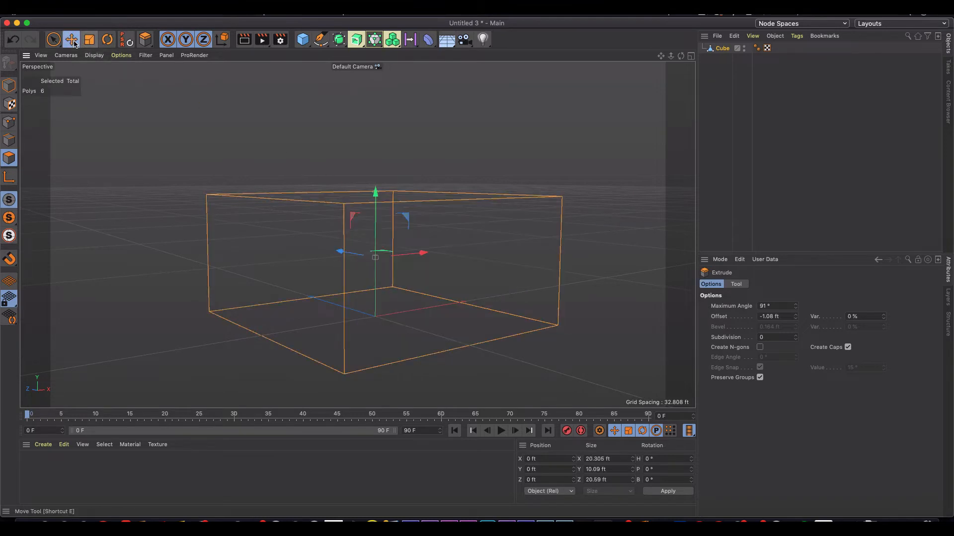
pyautogui.click(71, 40)
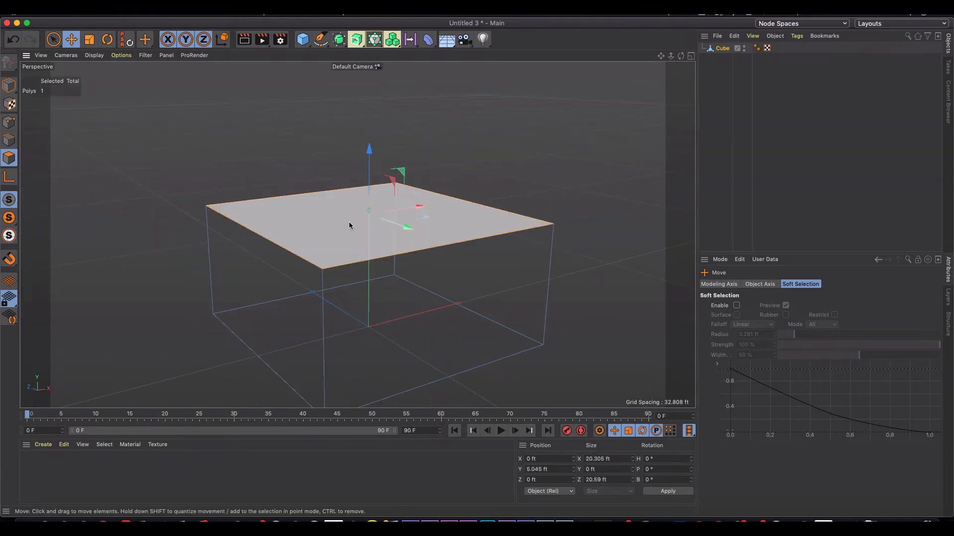
pyautogui.rightClick(350, 225)
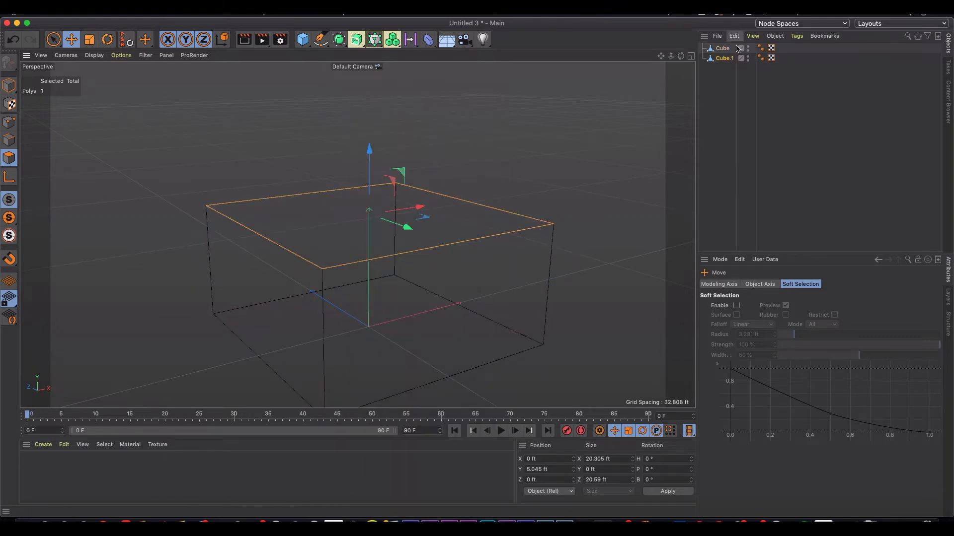
pyautogui.moveTo(724, 57)
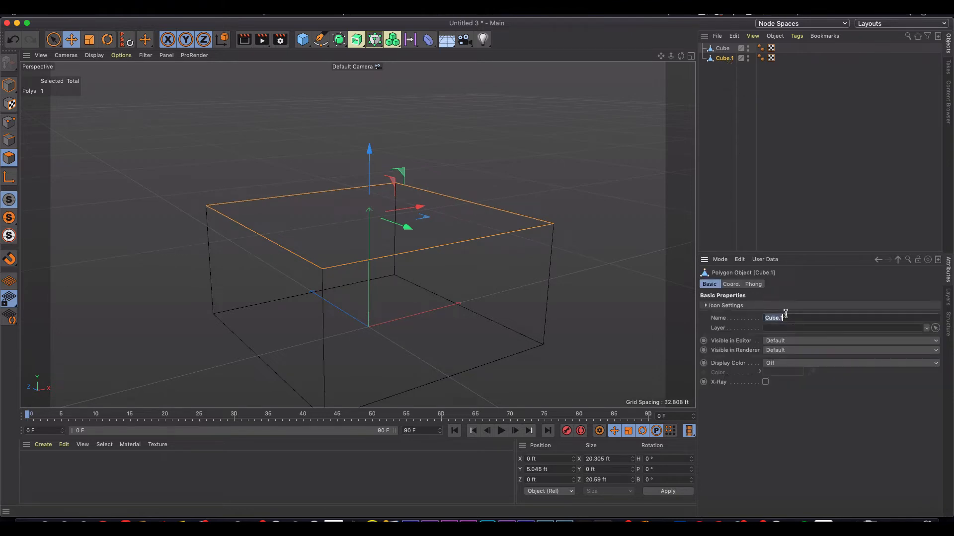
pyautogui.write('Cel')
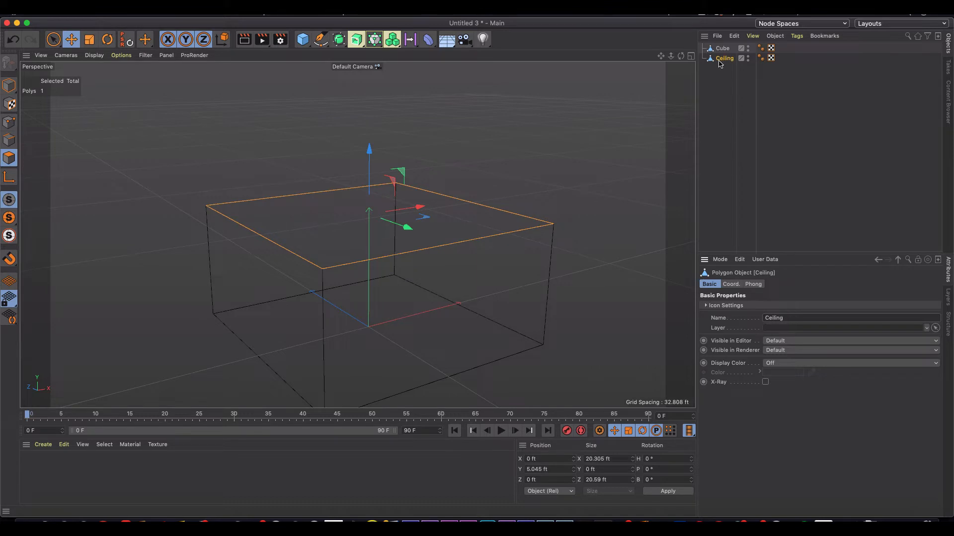
pyautogui.click(723, 47)
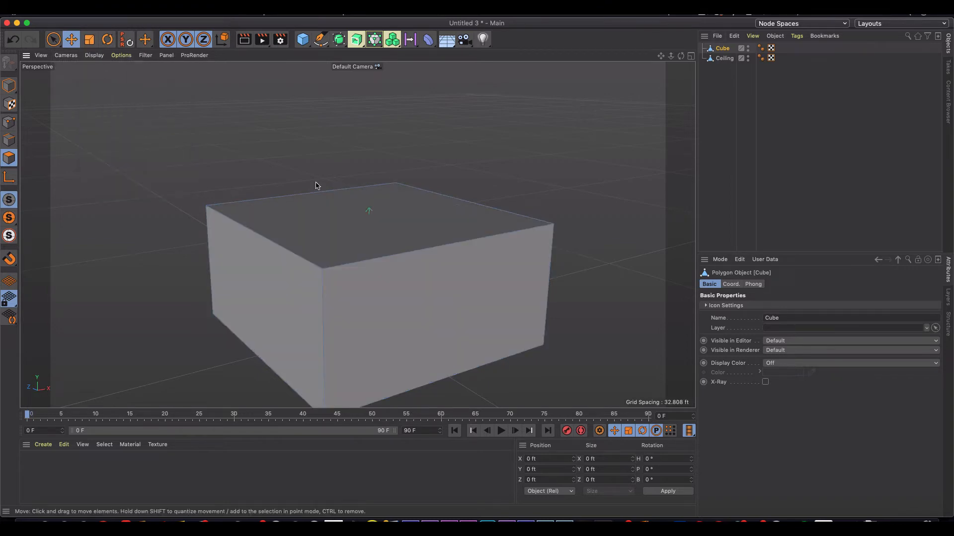
# Hide Ceiling, split the box's bottom face into a new object named Floor
pyautogui.click(760, 58)
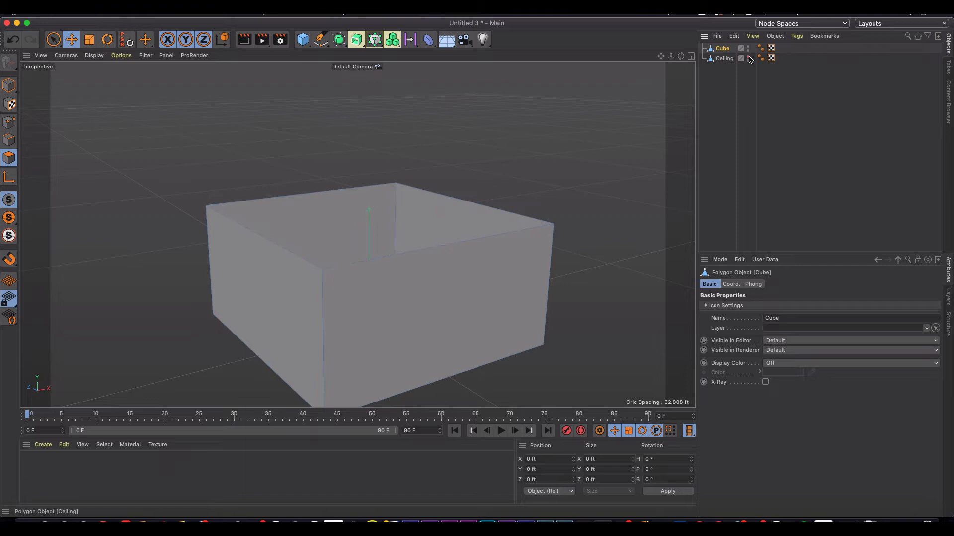
pyautogui.click(741, 58)
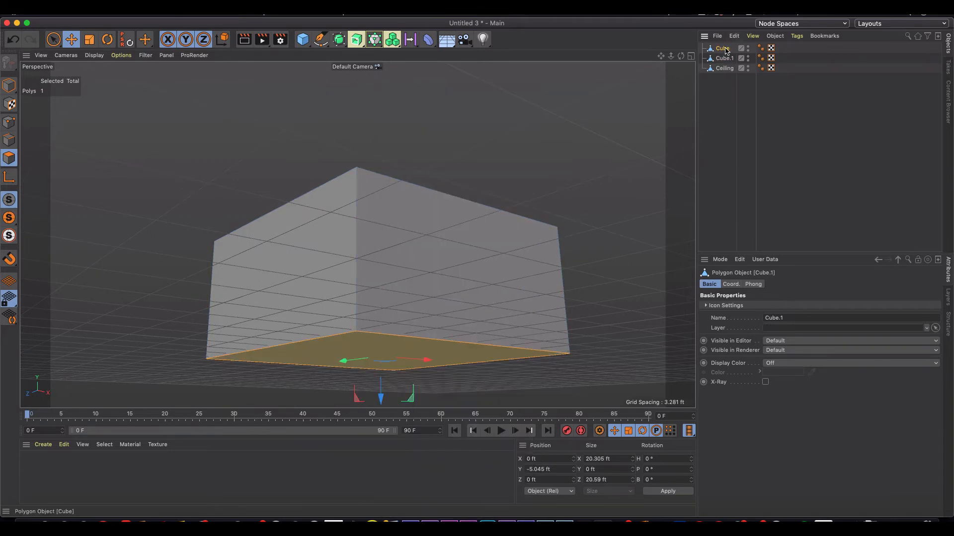
pyautogui.click(722, 48)
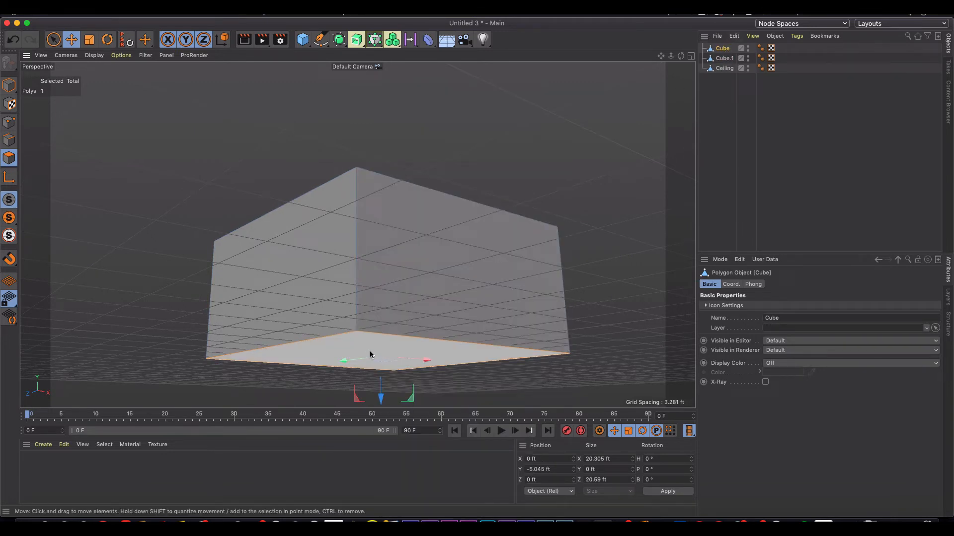
pyautogui.click(724, 58)
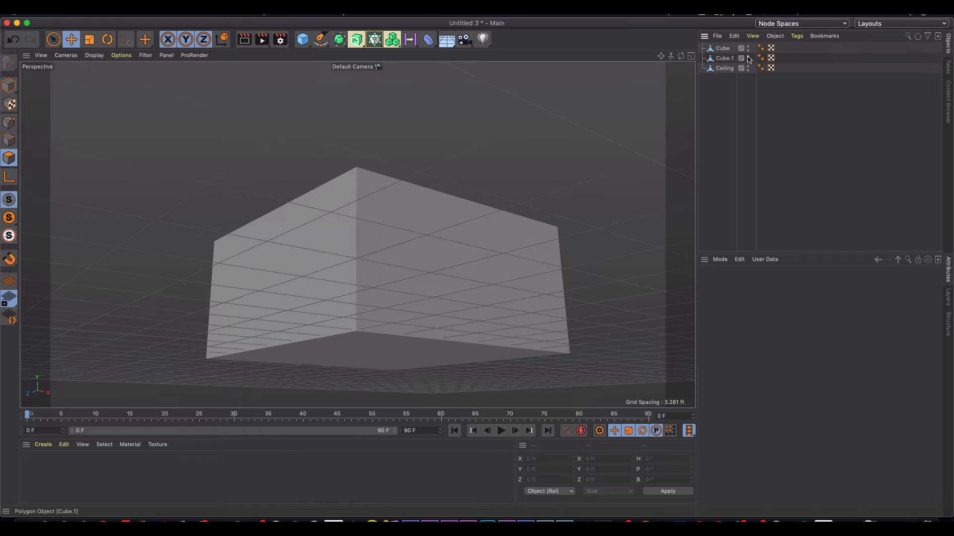
pyautogui.moveTo(724, 58)
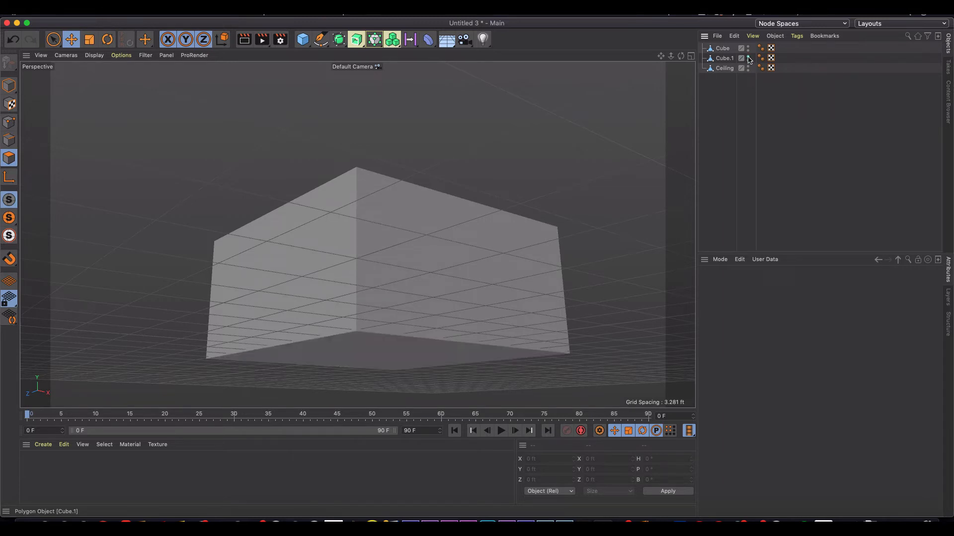
pyautogui.click(724, 58)
pyautogui.write('Floor')
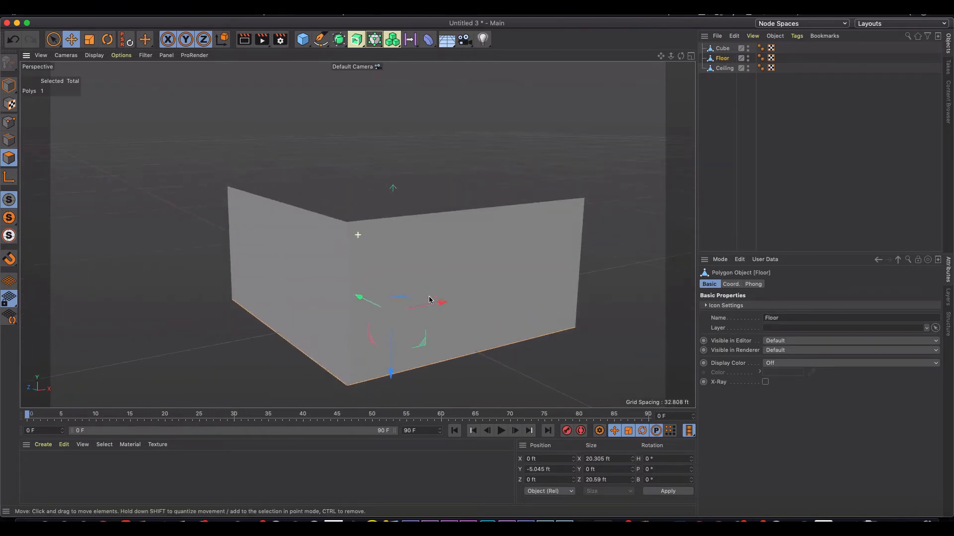
# Rename the remaining Cube object to Walls
pyautogui.click(722, 48)
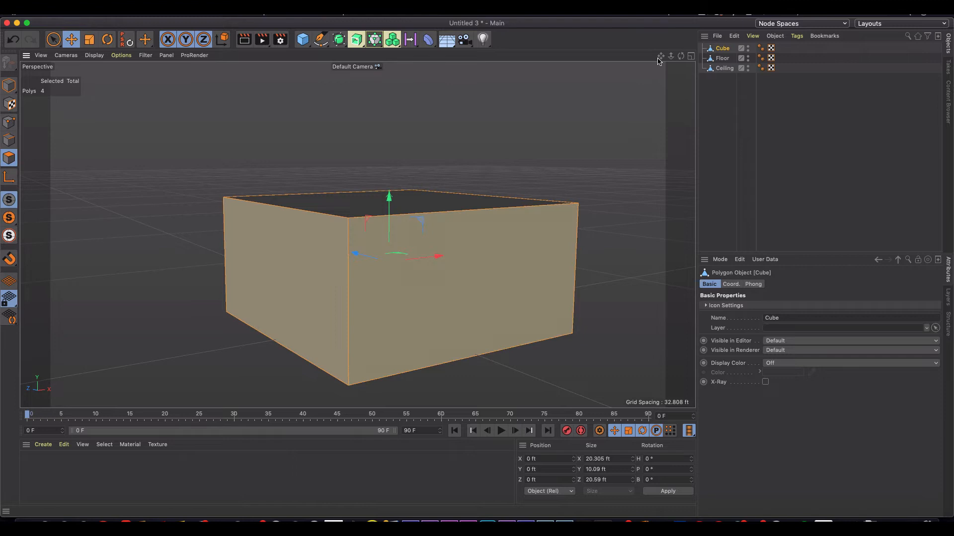
pyautogui.doubleClick(773, 317)
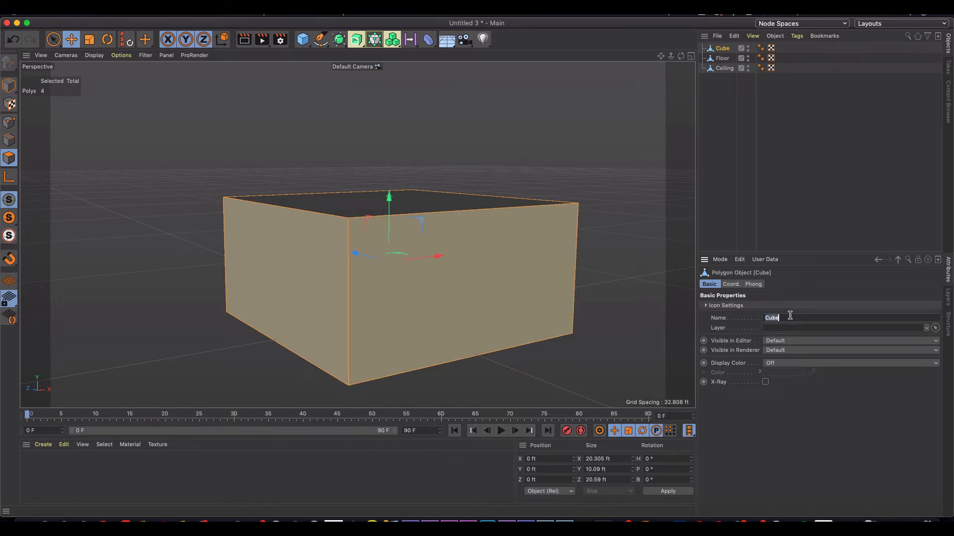
pyautogui.write('Walls')
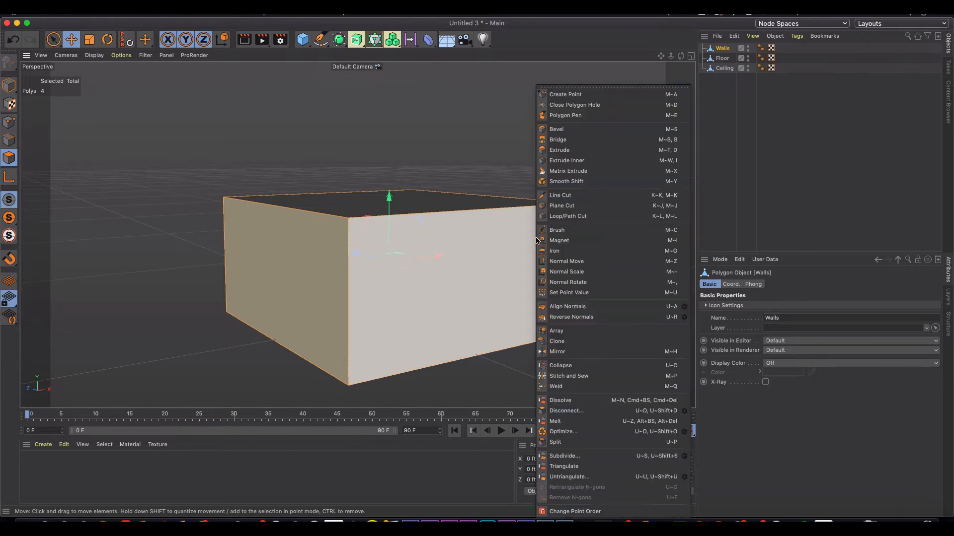
# Extrude the Walls faces 0.65 ft with caps, then return to the Move tool
pyautogui.click(560, 150)
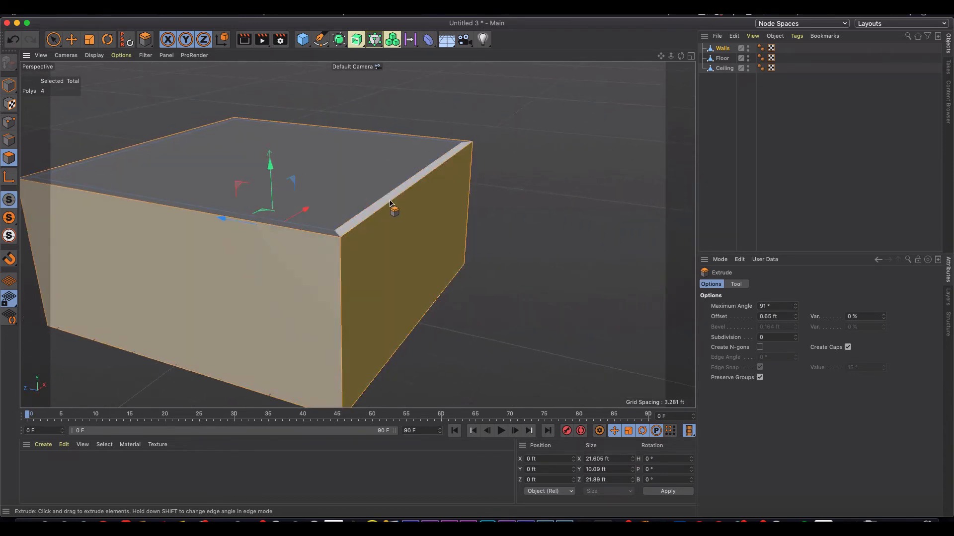
pyautogui.click(69, 39)
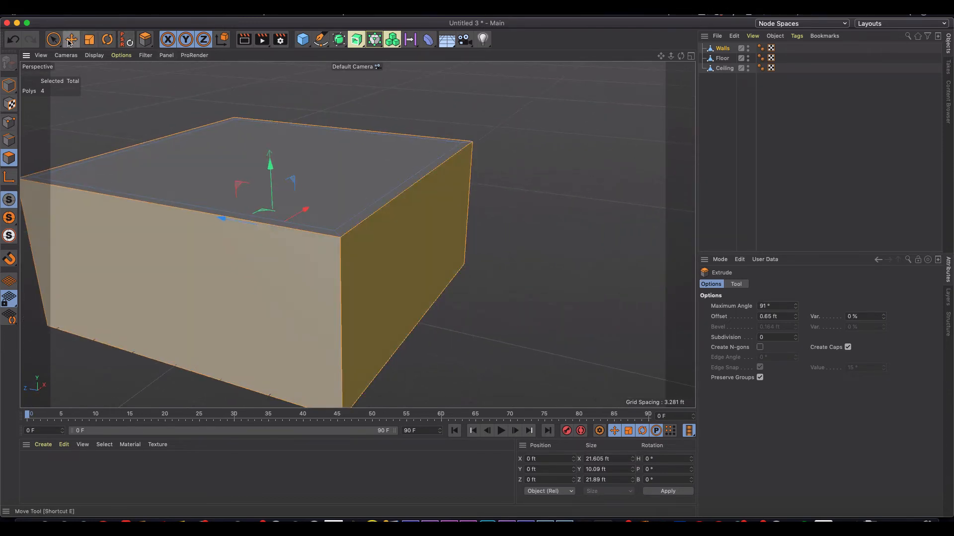
pyautogui.click(71, 39)
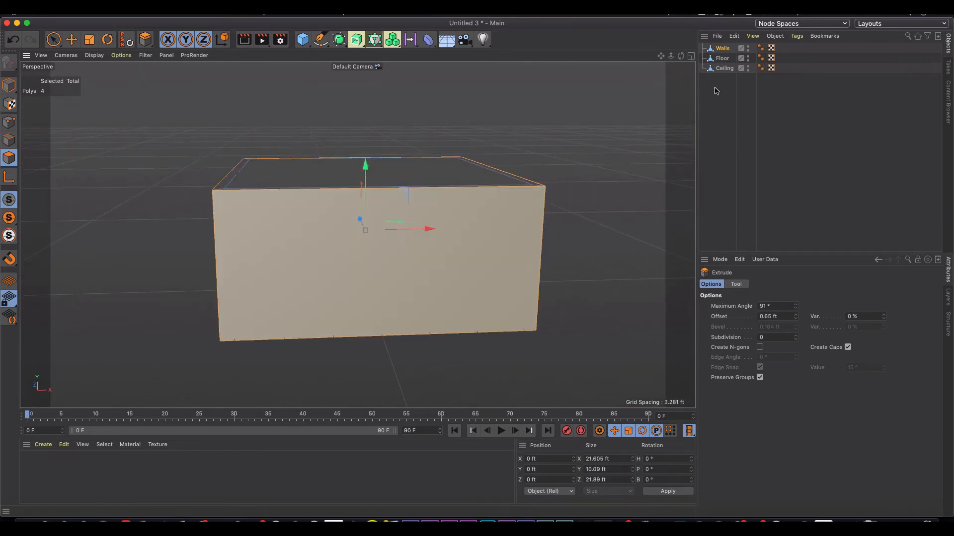
# Add a window-sized cube and copy it 8 ft to the right in the Front view
pyautogui.click(302, 40)
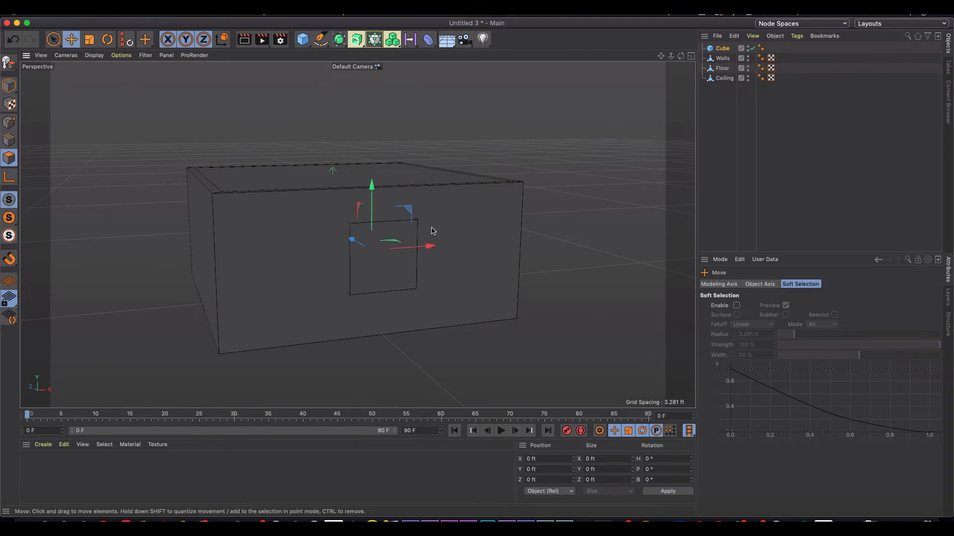
pyautogui.click(690, 55)
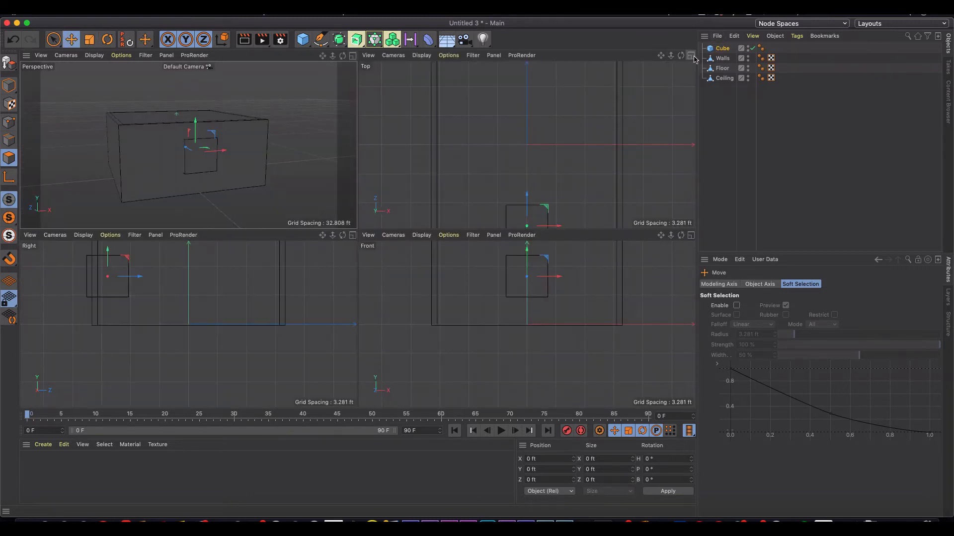
pyautogui.click(691, 56)
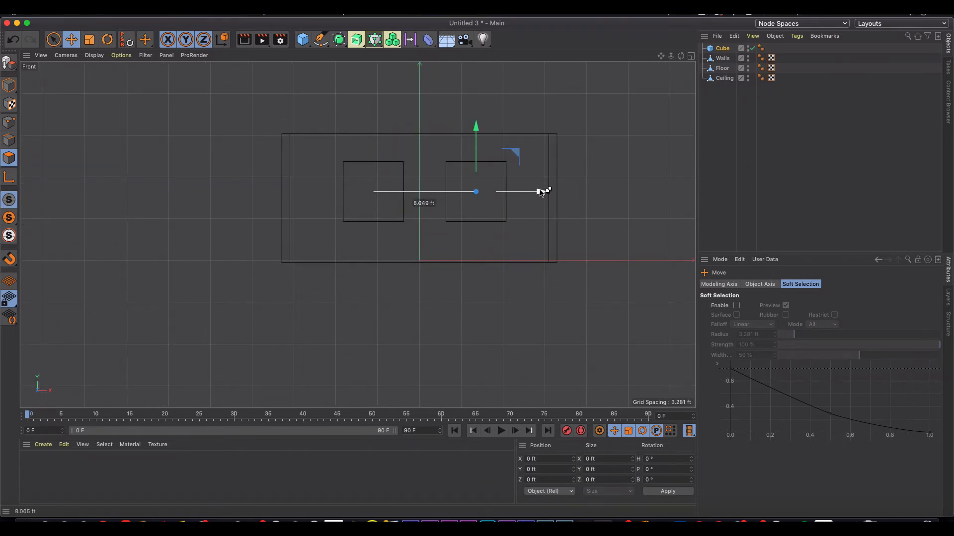
pyautogui.click(691, 55)
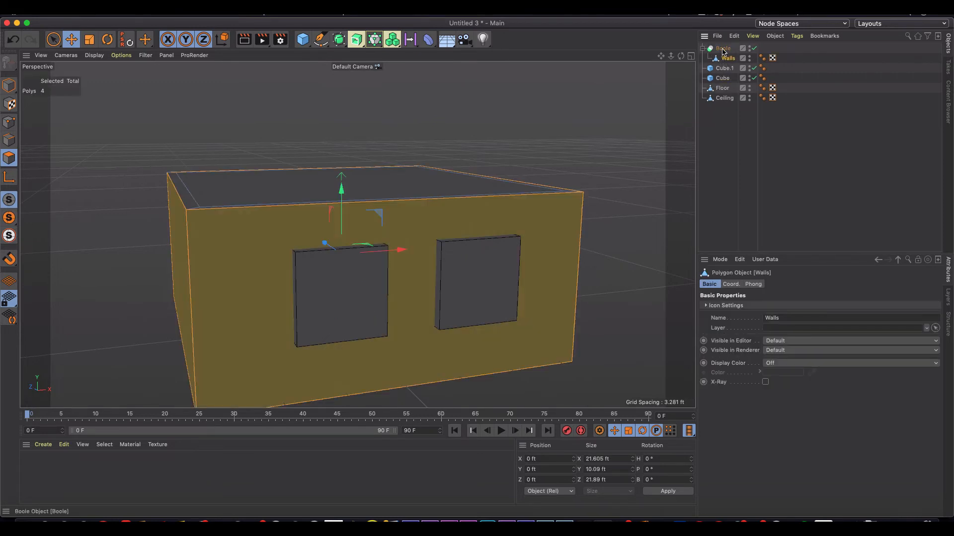
# Select both window cubes and group them into a single Null with Alt+G
pyautogui.click(724, 67)
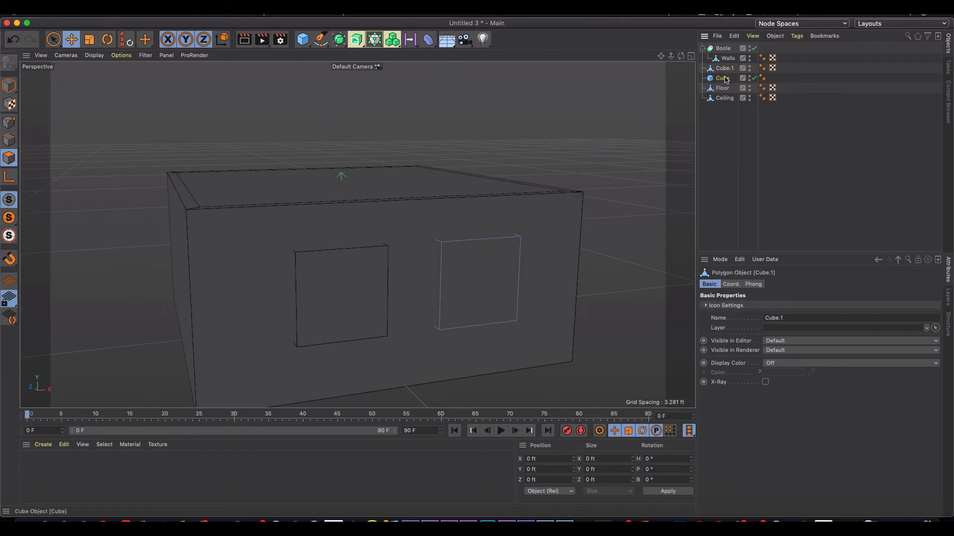
pyautogui.click(722, 78)
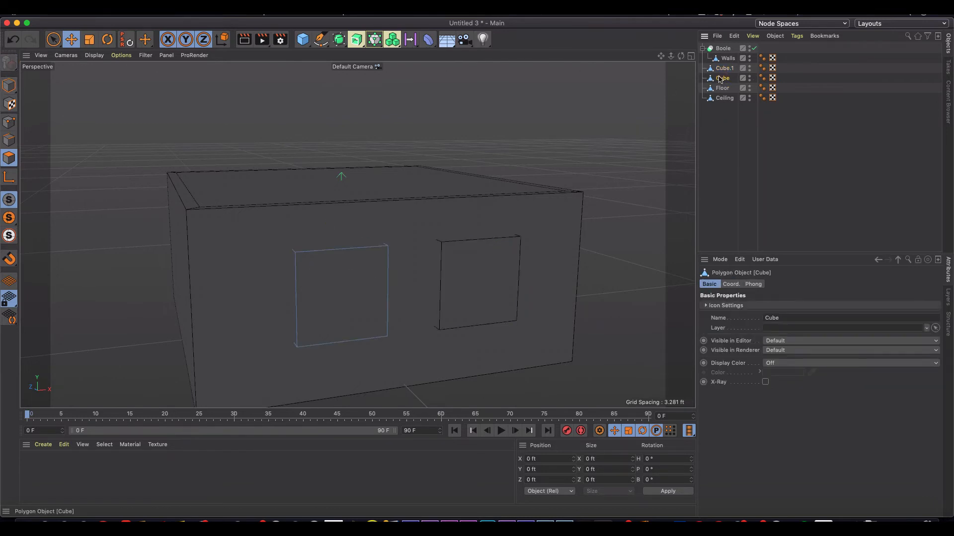
pyautogui.click(724, 69)
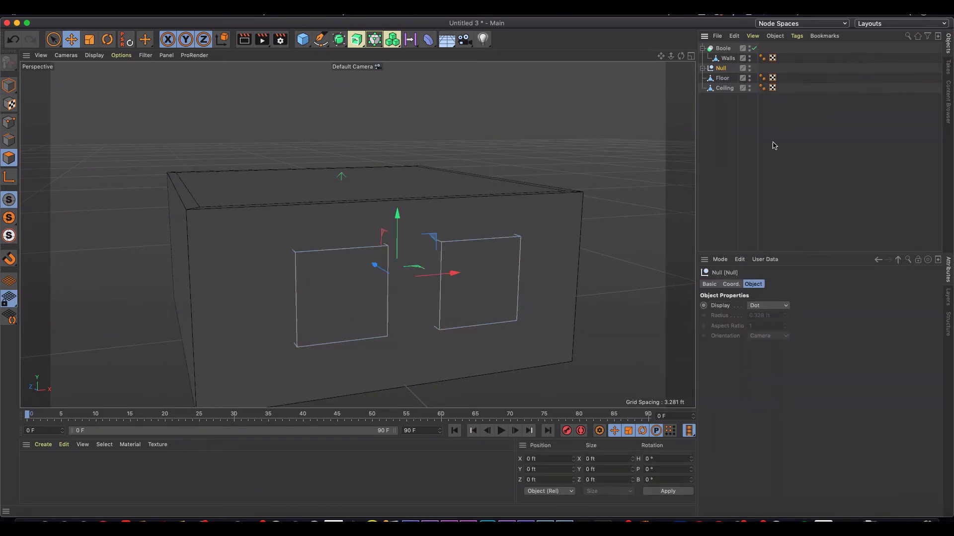
# Place the window Null inside the Boole and make cutter Cube.1 editable
pyautogui.click(723, 48)
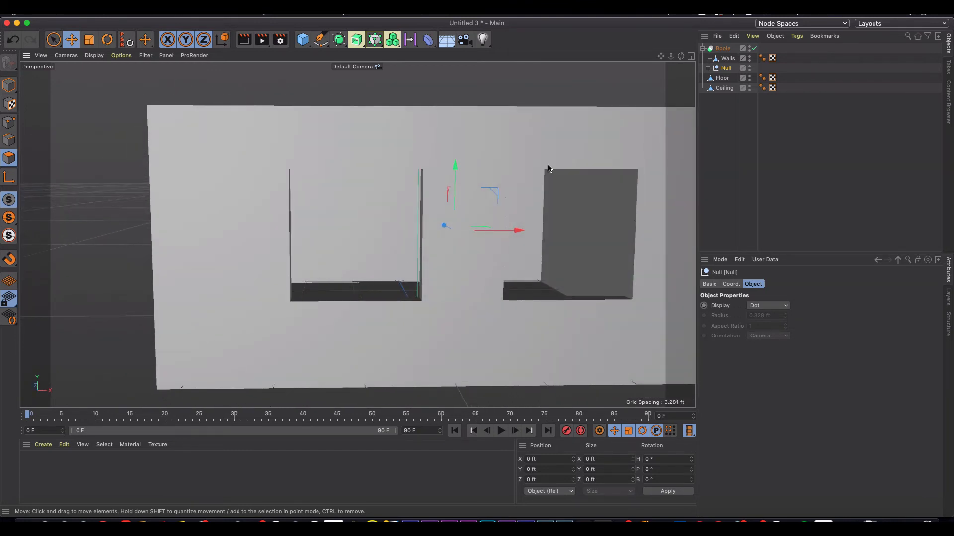
pyautogui.click(723, 47)
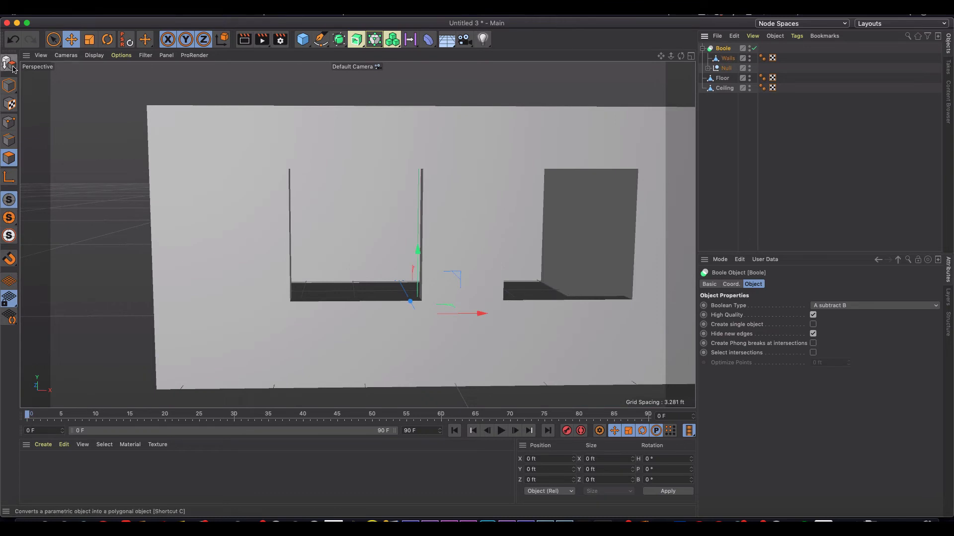
pyautogui.click(725, 67)
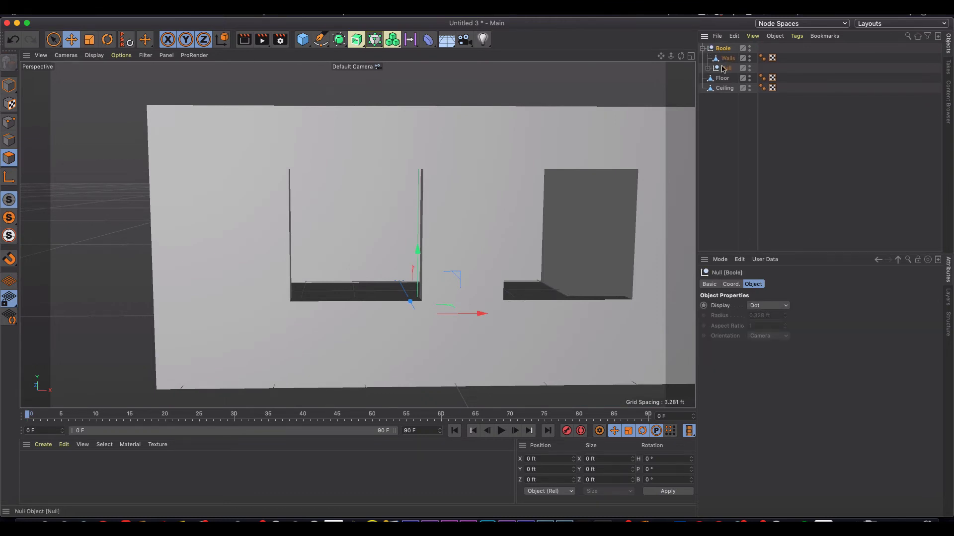
pyautogui.click(735, 78)
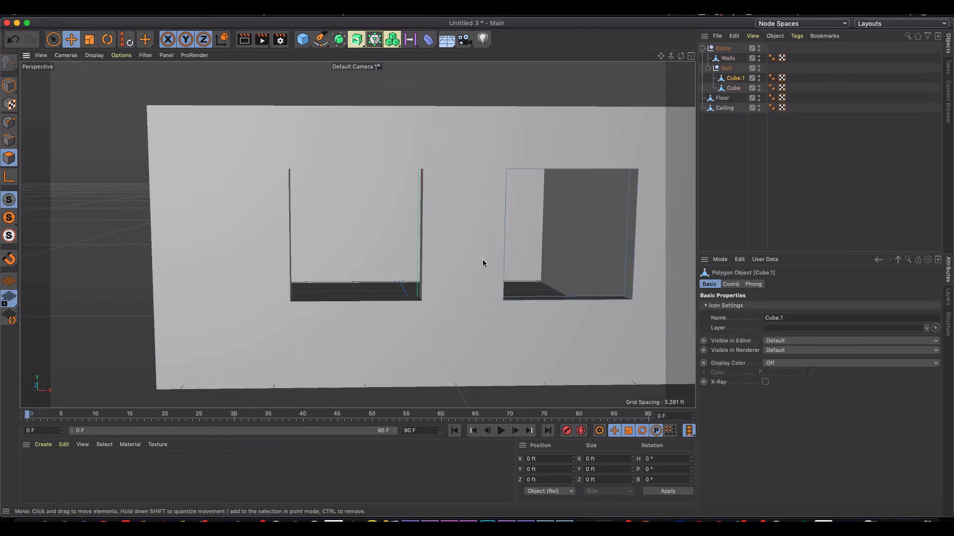
pyautogui.click(568, 234)
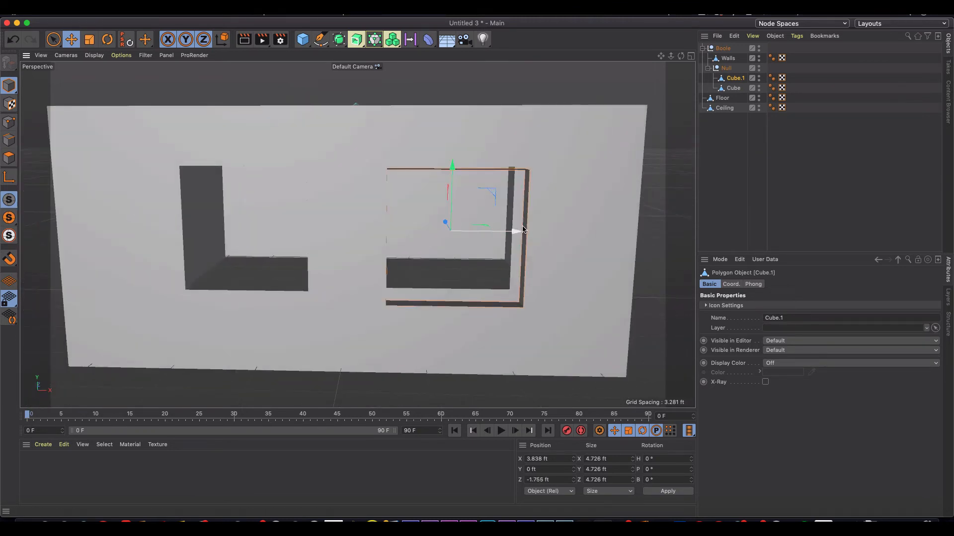
# Extrude the selected frame polygons of Cube.1 to give the window frame its depth
pyautogui.rightClick(523, 230)
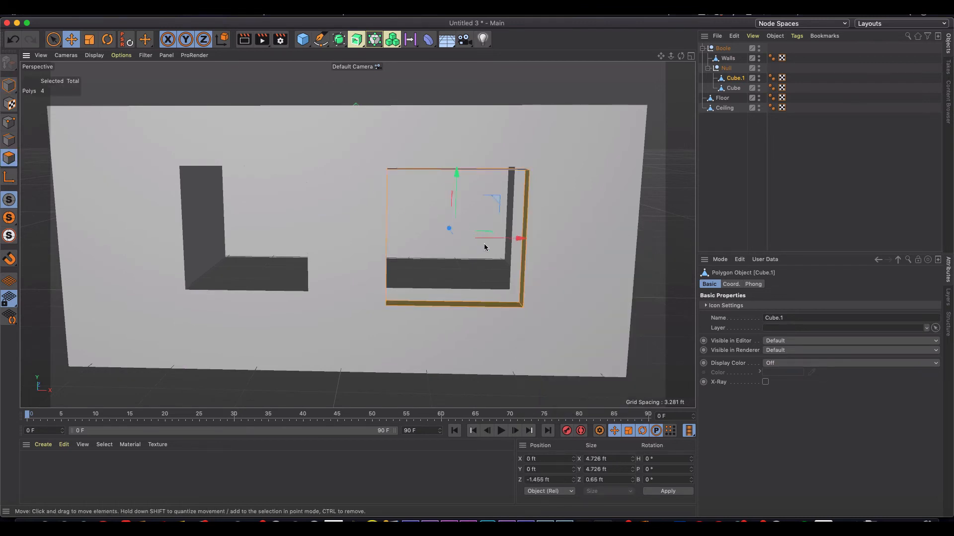
pyautogui.rightClick(485, 247)
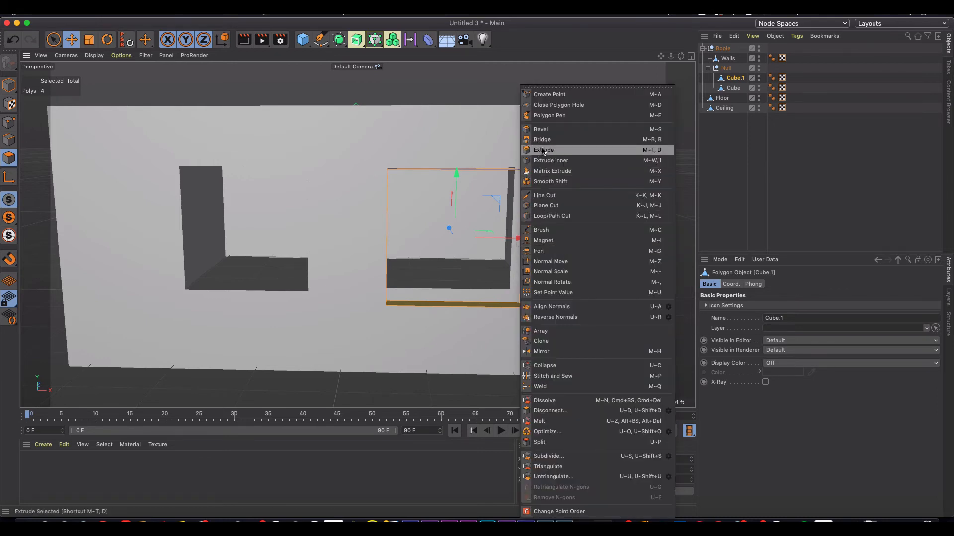
pyautogui.click(545, 150)
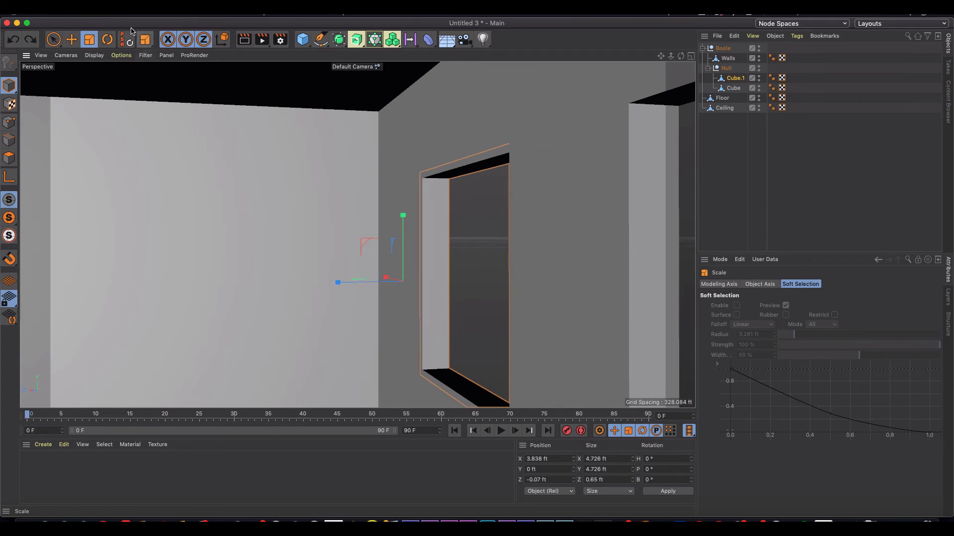
# Centre the window frame's axis on its geometry via Mesh > Axis, then deselect the frame
pyautogui.click(103, 445)
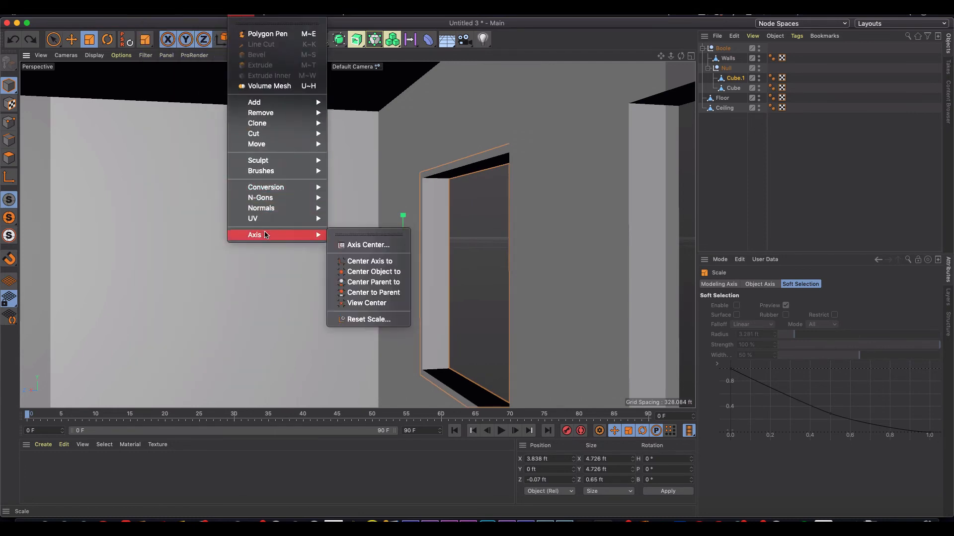
pyautogui.click(367, 244)
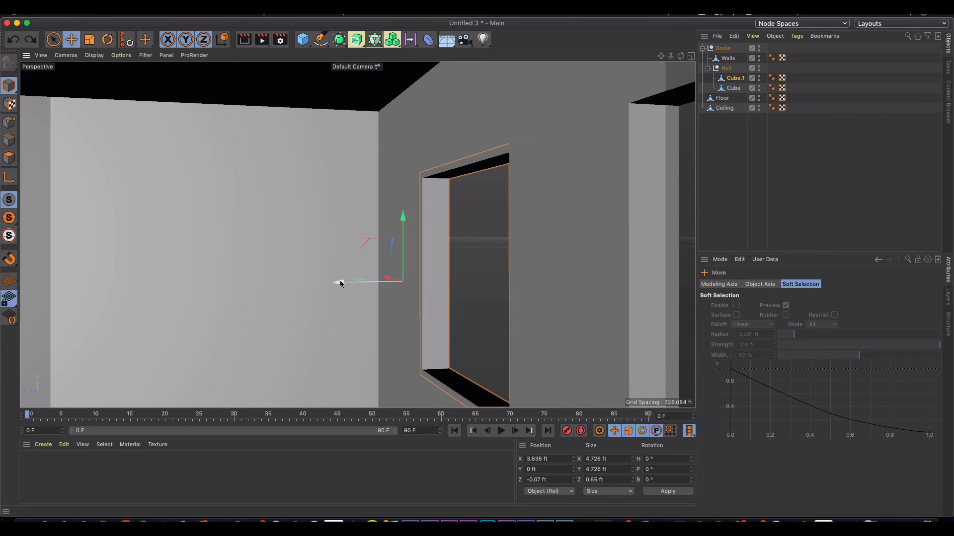
pyautogui.click(88, 40)
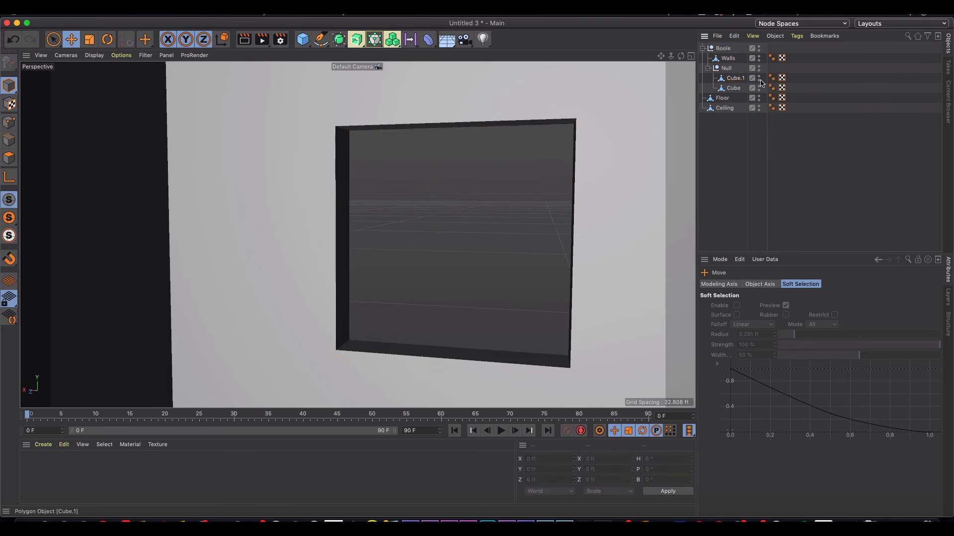
pyautogui.moveTo(759, 79)
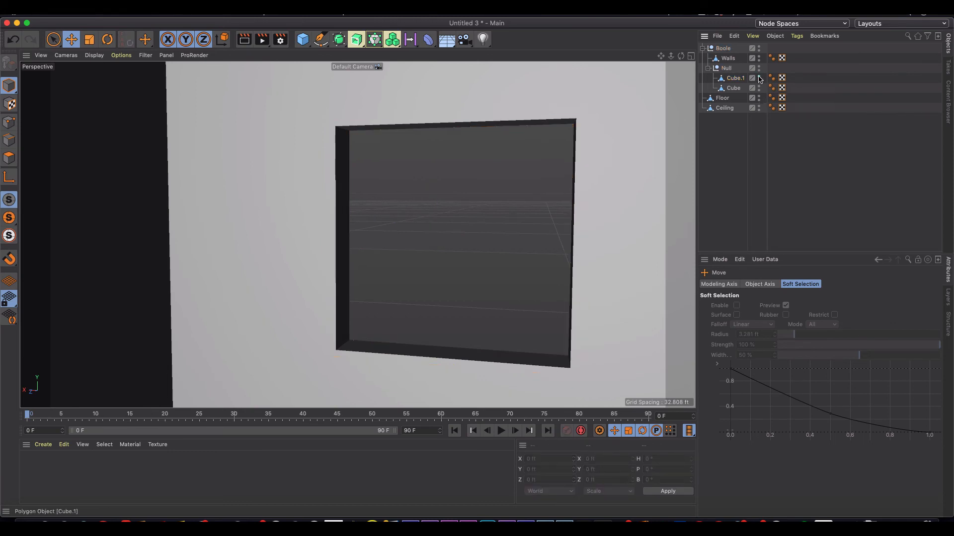
# Hide Cube.1, bridge the opening edges on Walls into a flat pane, then reselect the frame
pyautogui.click(727, 58)
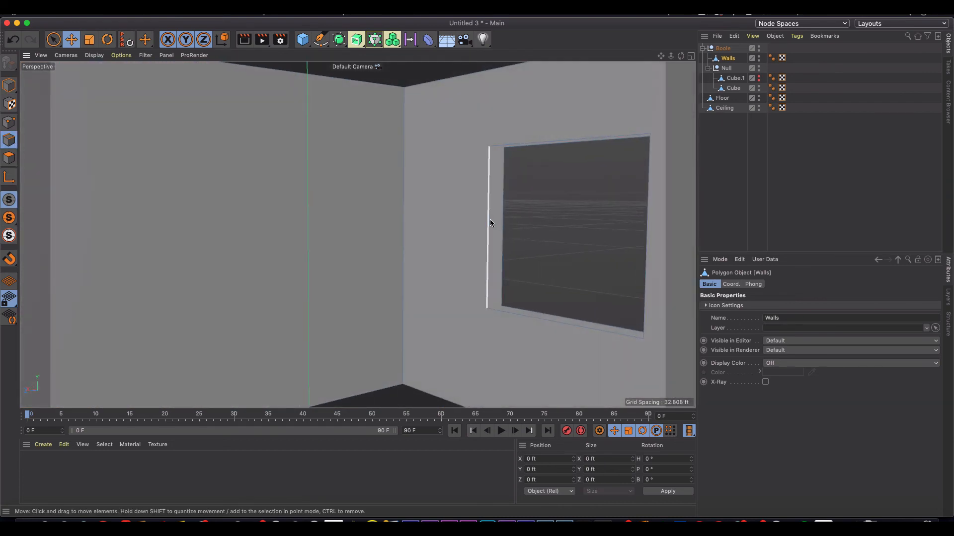
pyautogui.rightClick(491, 224)
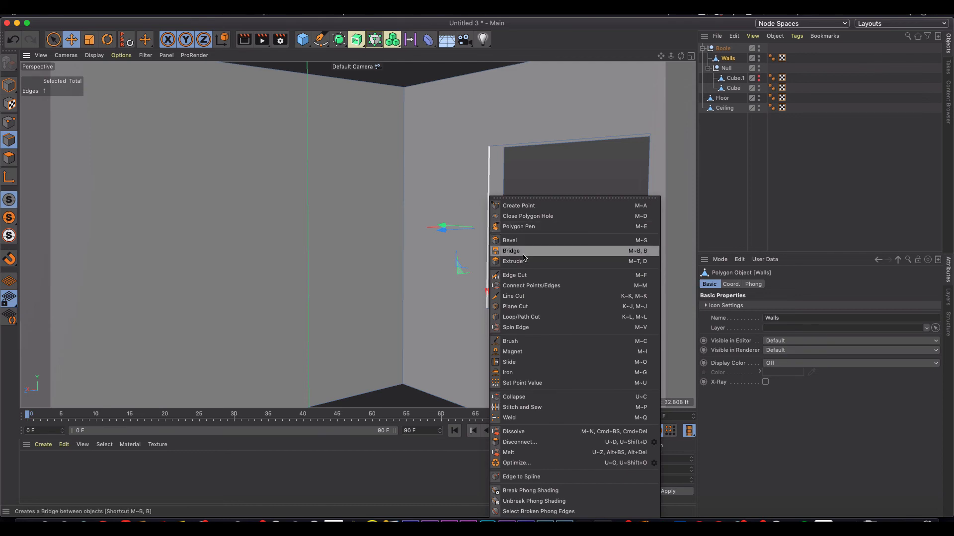
pyautogui.moveTo(526, 341)
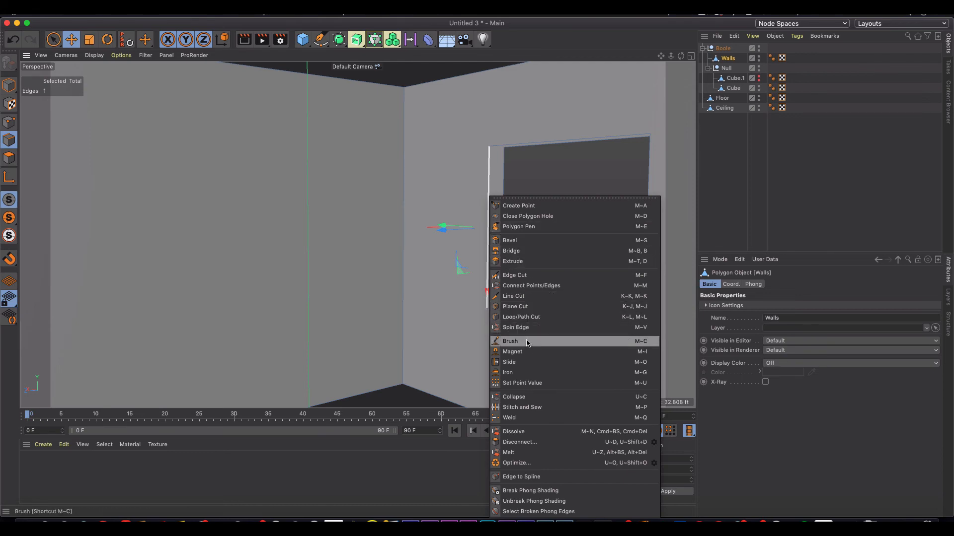
pyautogui.click(510, 251)
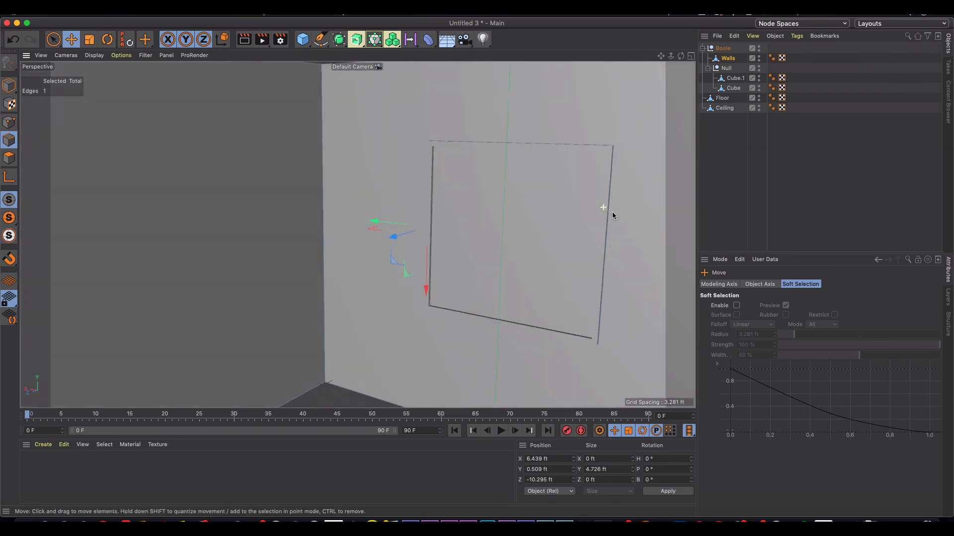
pyautogui.click(736, 77)
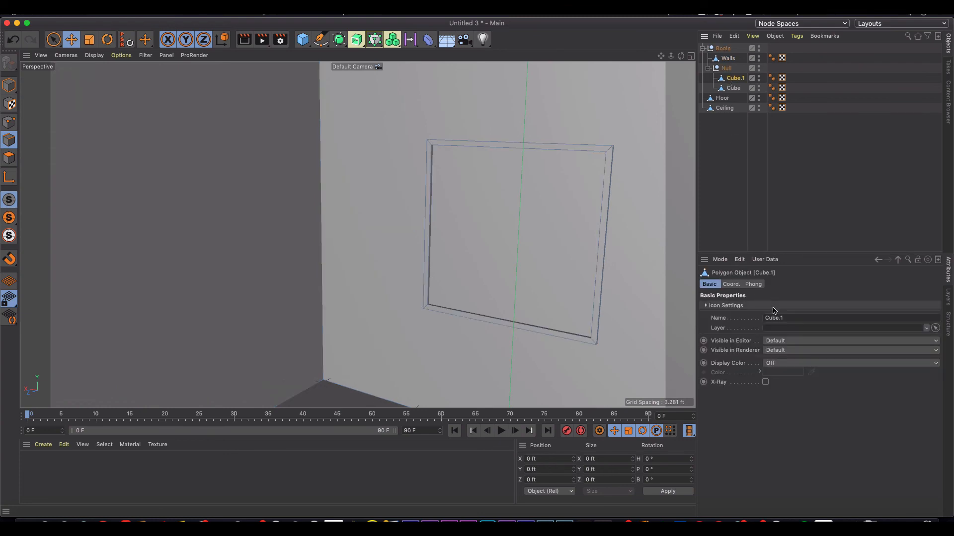
# Rename Cube.1 to Window Frame and select the pane polygon on Walls to split off as Window Glass
pyautogui.write('Window Frame')
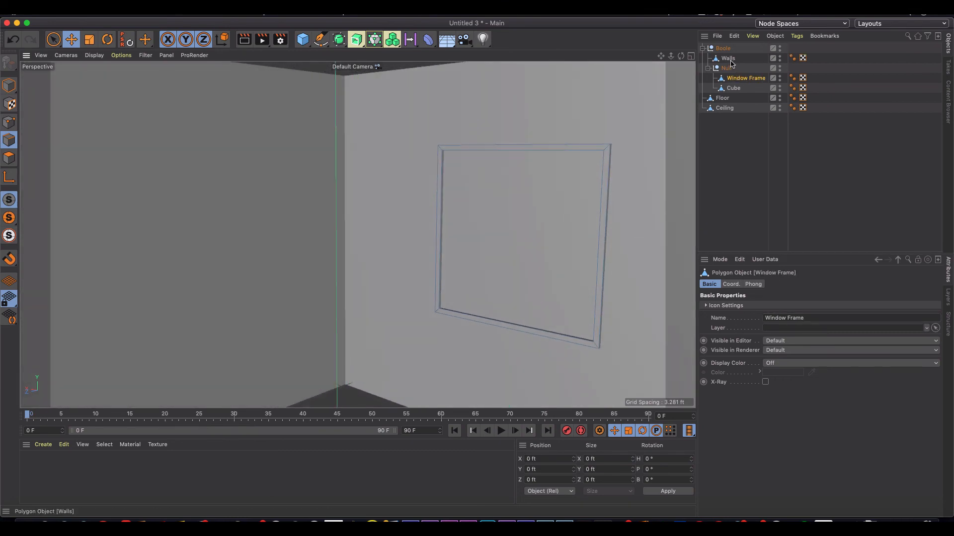
pyautogui.click(727, 57)
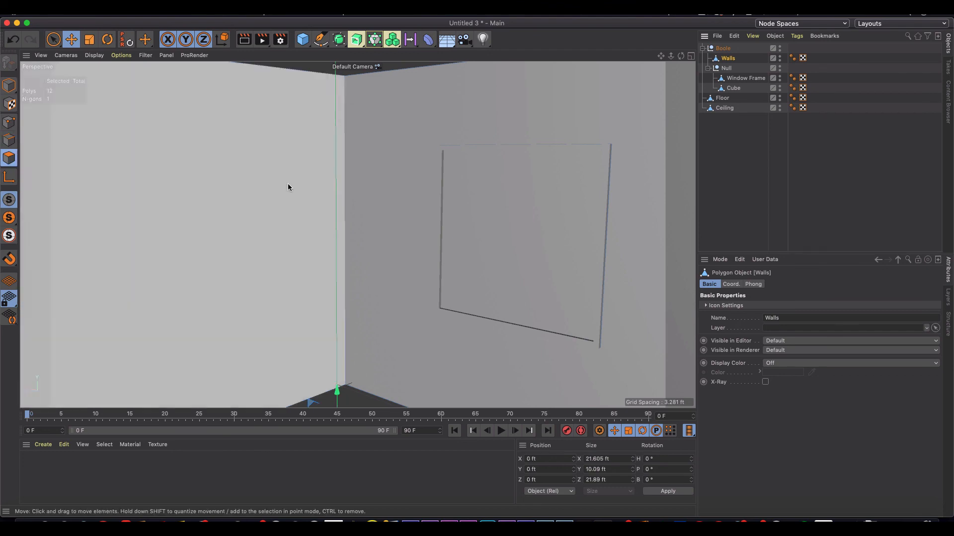
pyautogui.click(519, 237)
pyautogui.write('Window Glass')
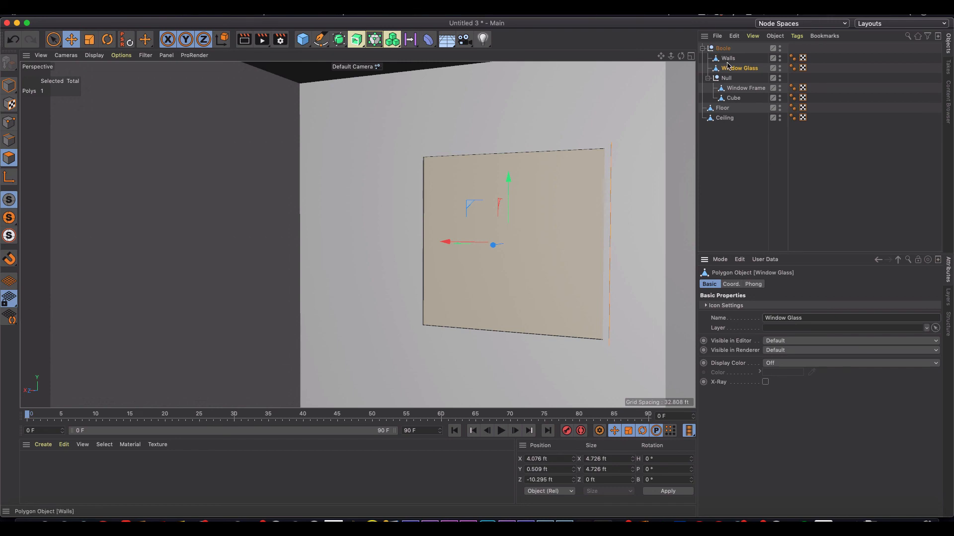
# Select Walls, Window Glass and the Boole object and make them editable to bake the hierarchy
pyautogui.click(722, 48)
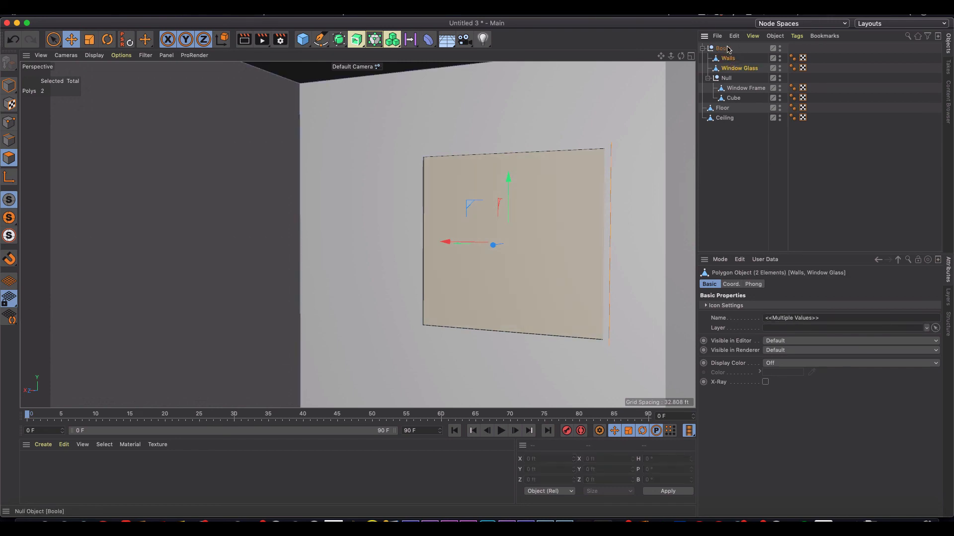
pyautogui.click(722, 67)
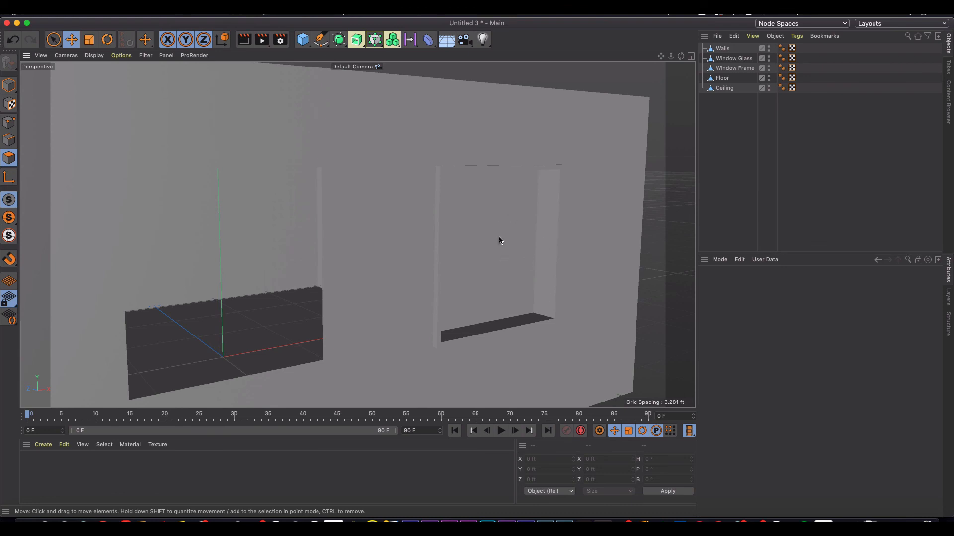
pyautogui.moveTo(491, 268)
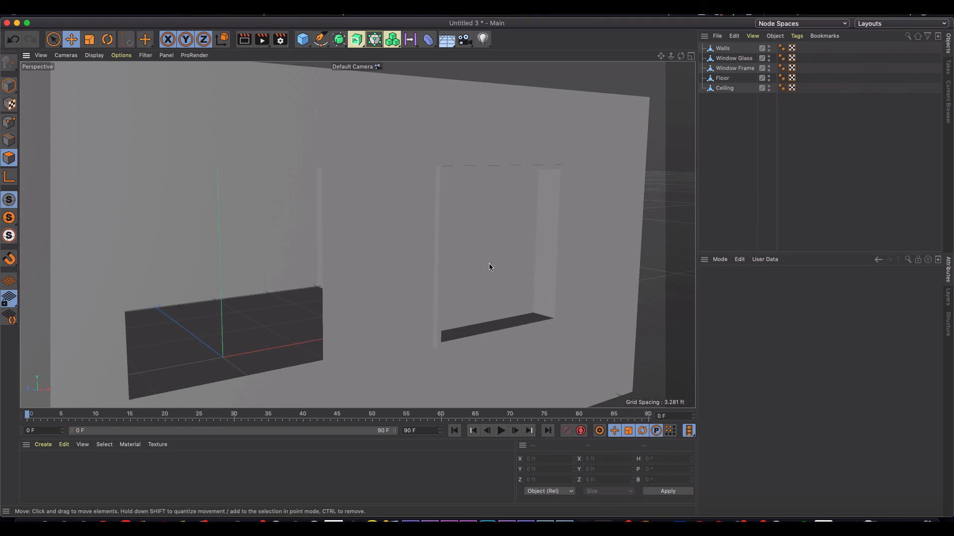